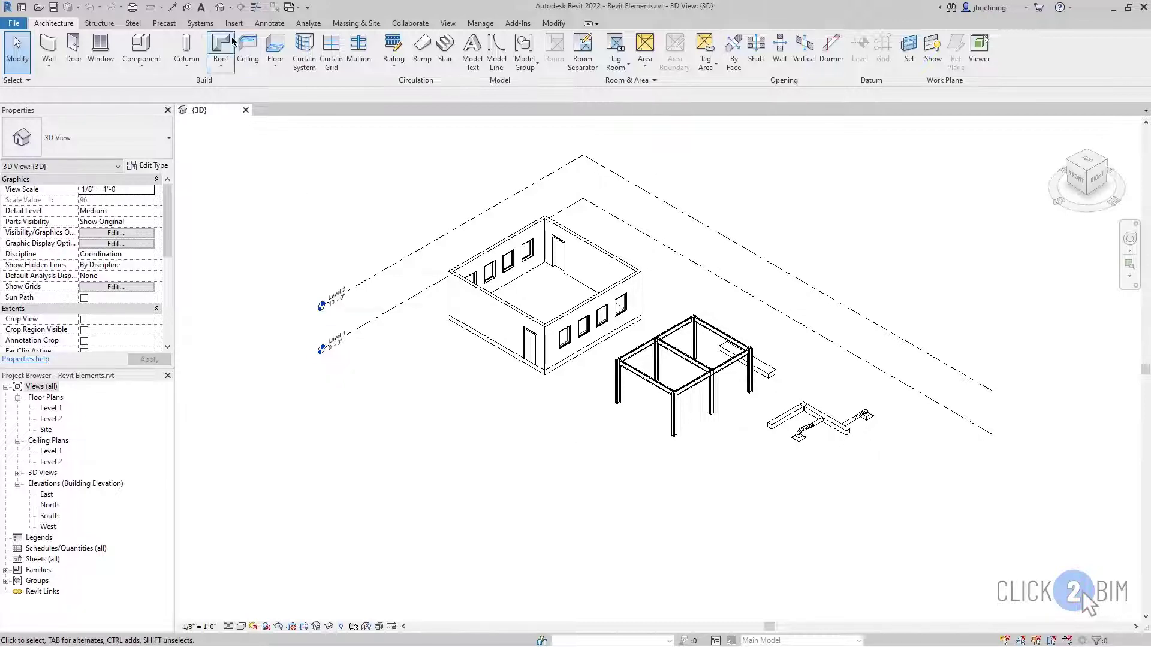
Step: Switch to the Insert ribbon to reach the family-loading tools
{"action": "left_click", "coordinate": [233, 23]}
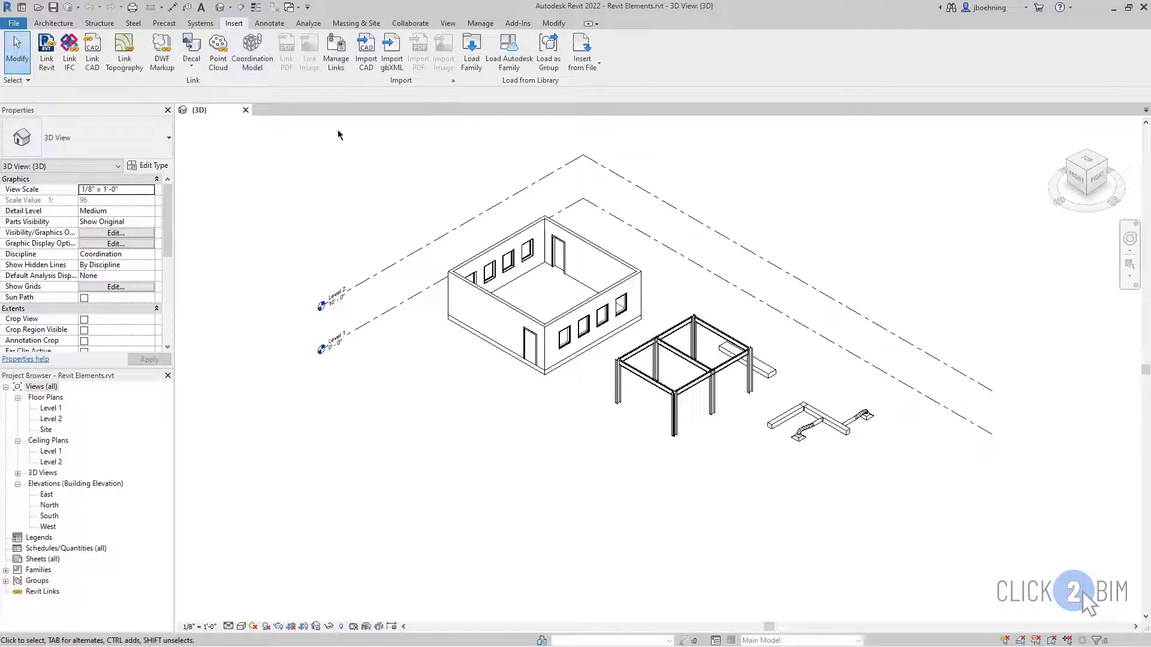
{"action": "mouse_move", "coordinate": [485, 116]}
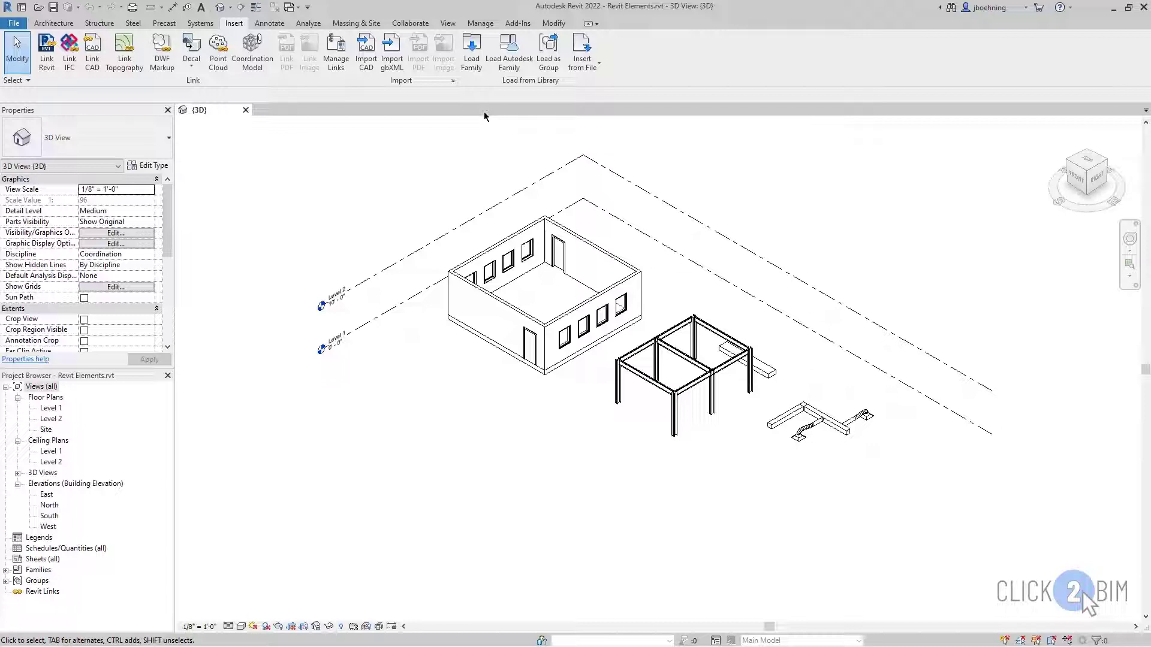
{"action": "mouse_move", "coordinate": [506, 84]}
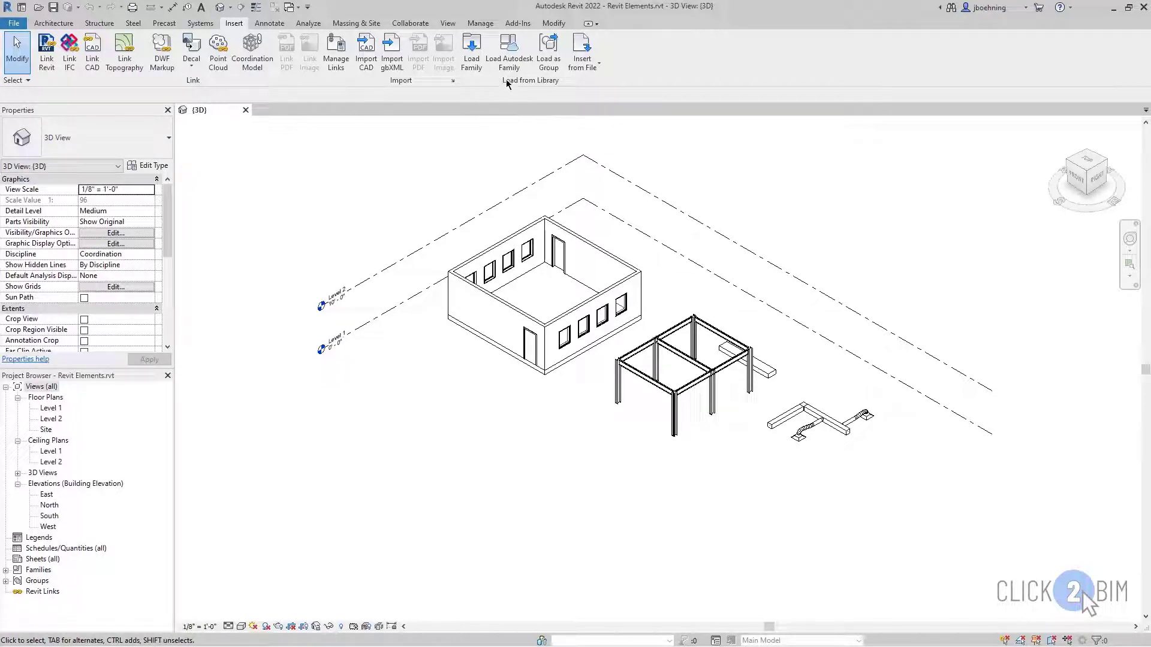
{"action": "mouse_move", "coordinate": [508, 52]}
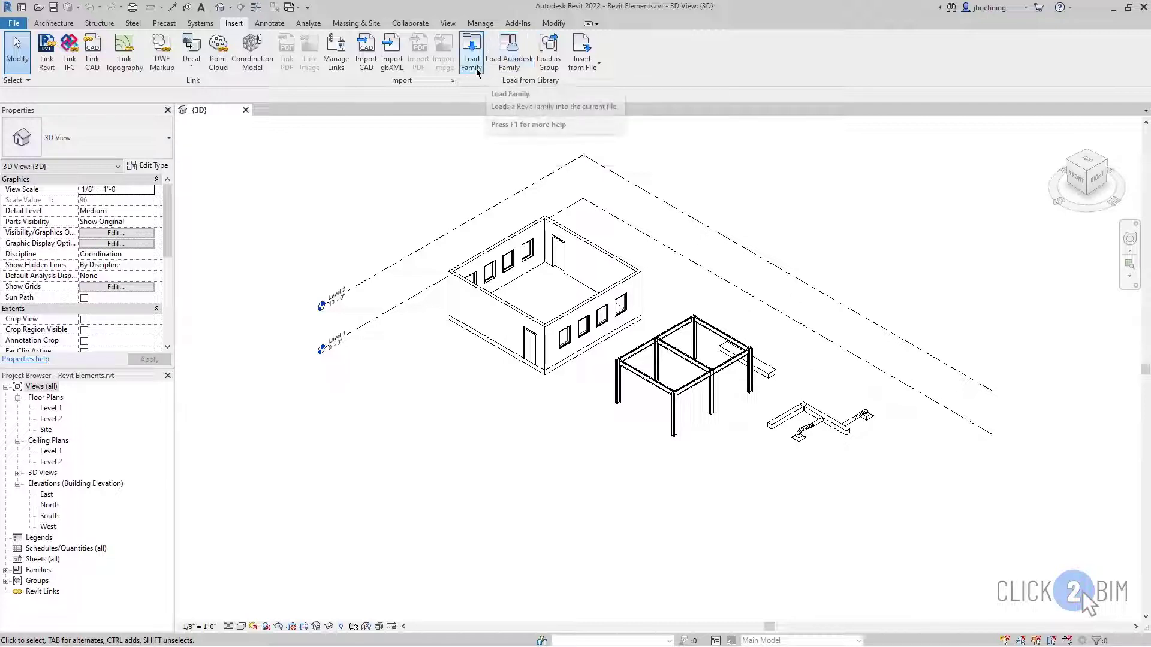
{"action": "mouse_move", "coordinate": [471, 52]}
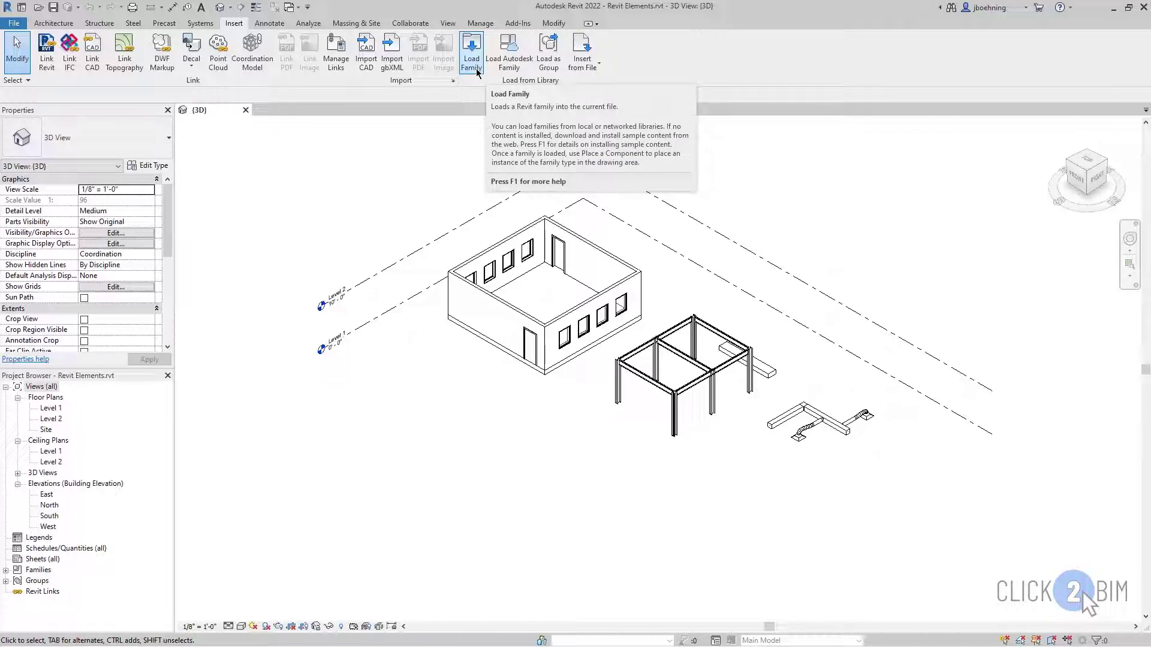
{"action": "mouse_move", "coordinate": [492, 100]}
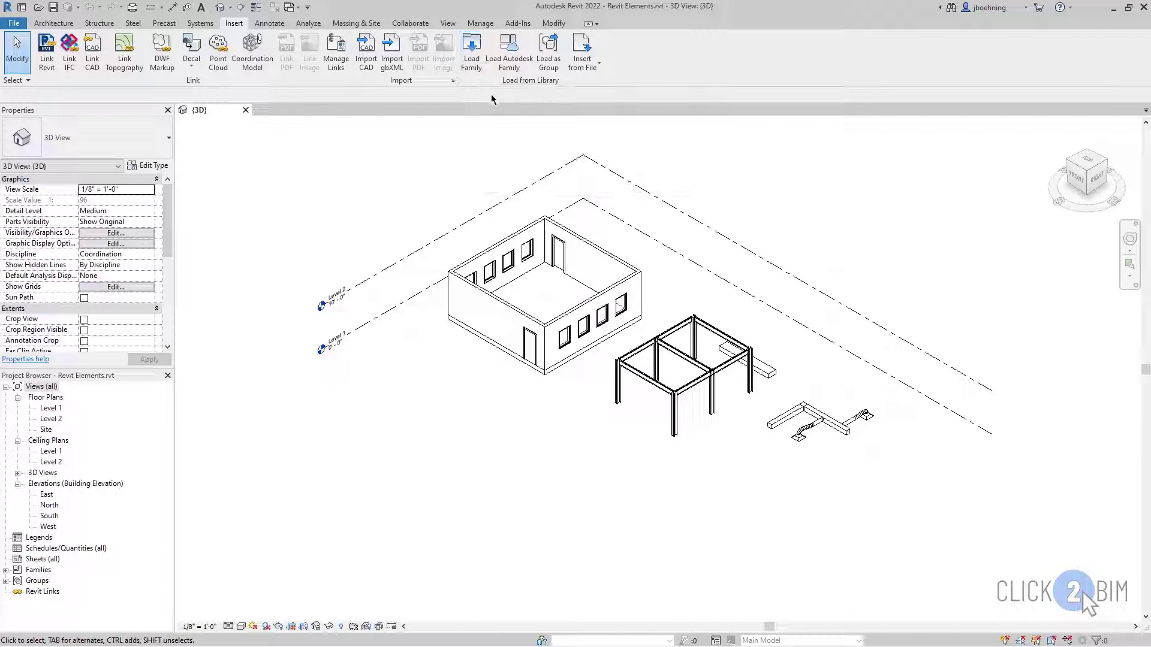
{"action": "mouse_move", "coordinate": [509, 53]}
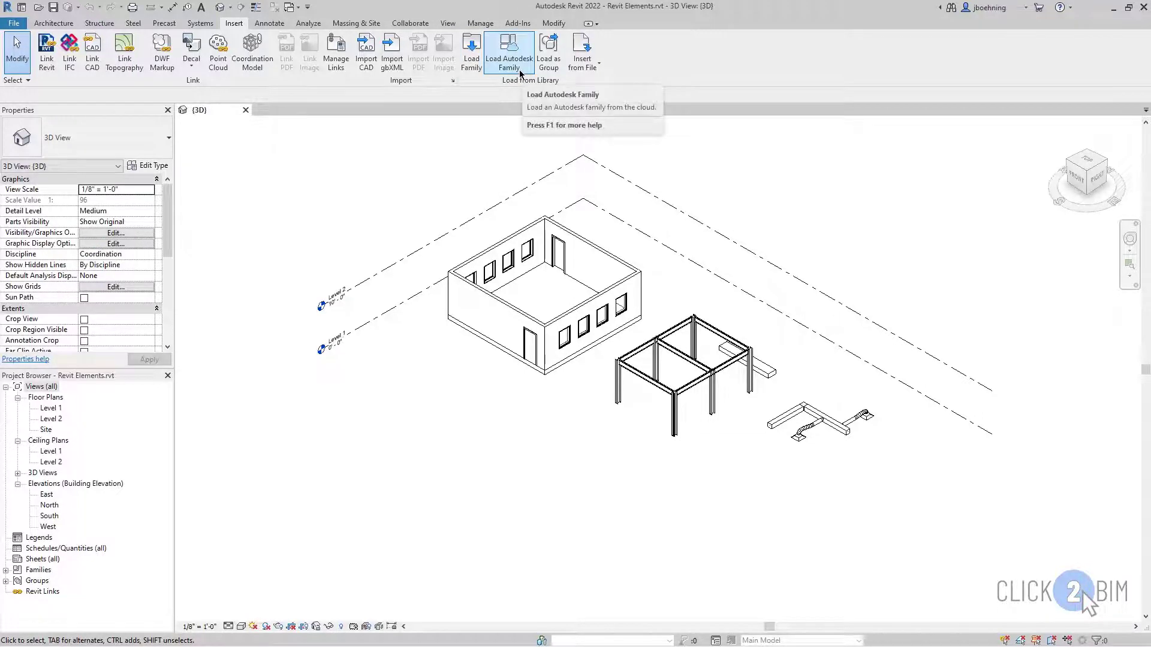
Step: Bring up Load Autodesk Family and browse the category list of the 3737-family cloud library
{"action": "left_click", "coordinate": [508, 52]}
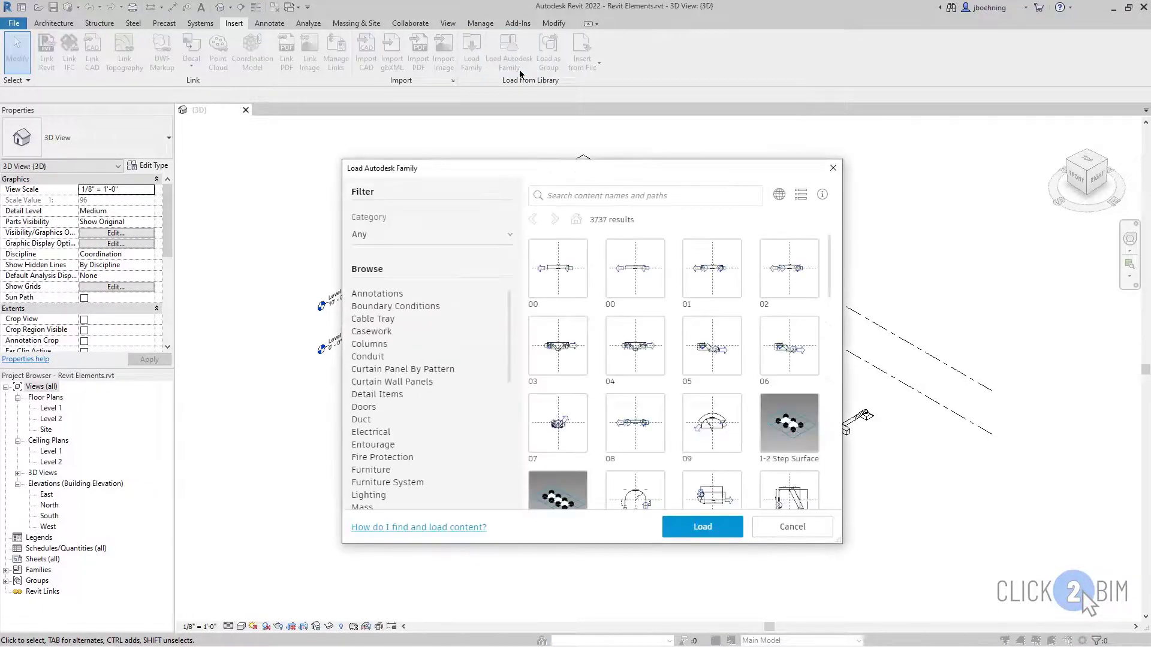
{"action": "mouse_move", "coordinate": [530, 129]}
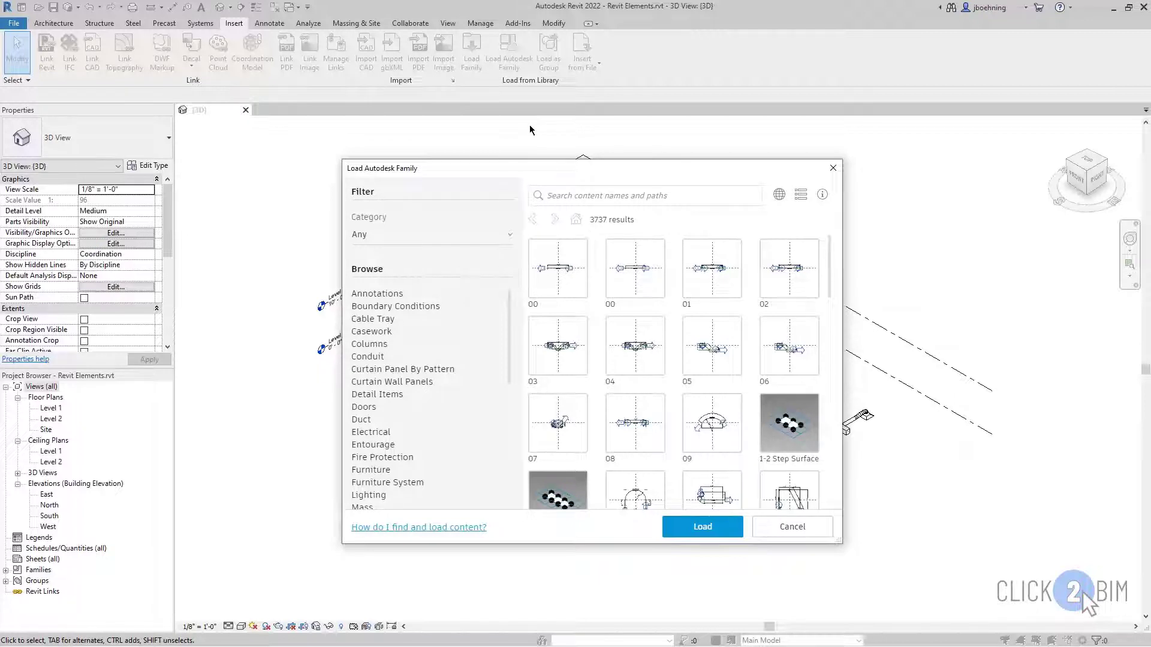
{"action": "mouse_move", "coordinate": [519, 178]}
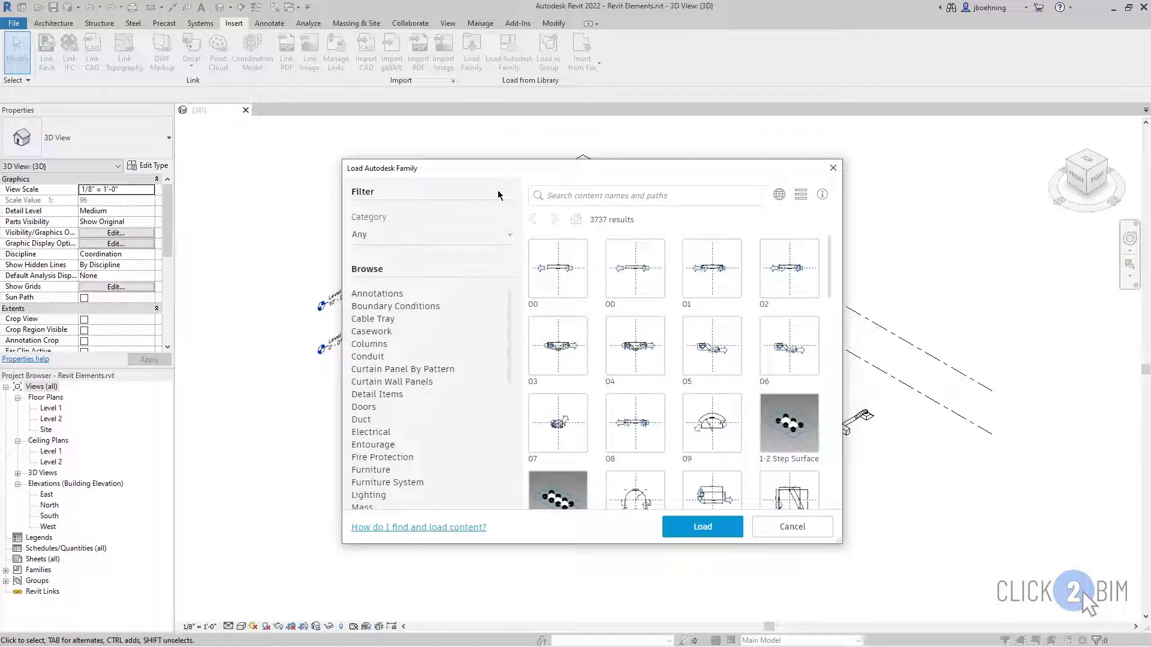
{"action": "mouse_move", "coordinate": [501, 252]}
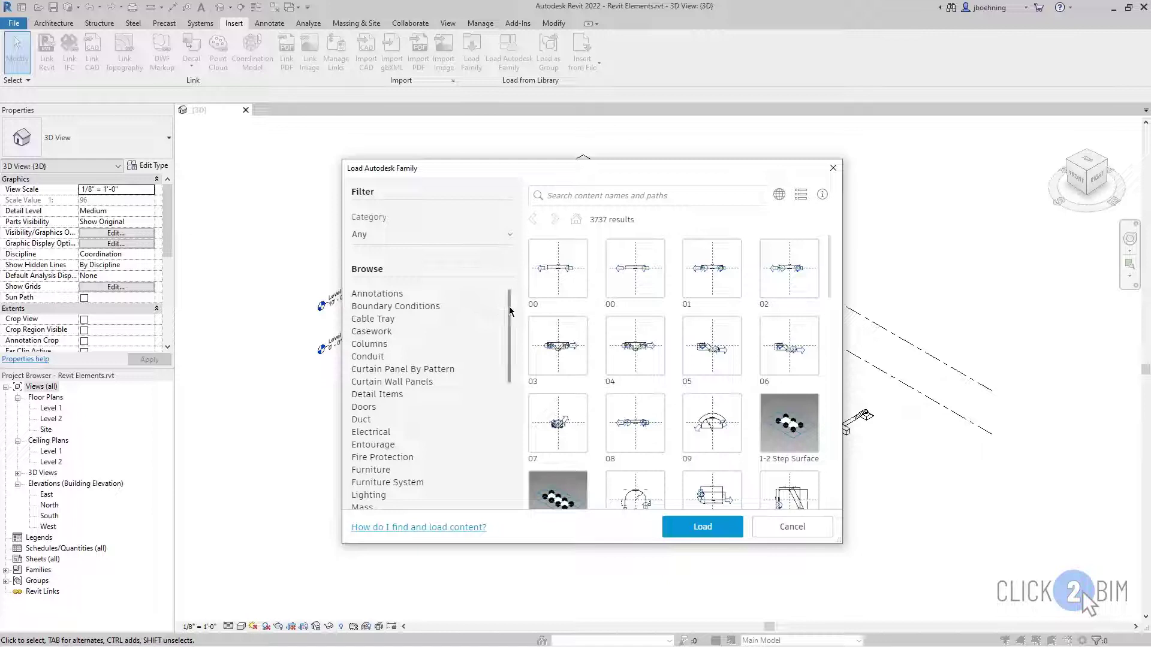
{"action": "scroll", "scroll_direction": "down", "scroll_amount": 3}
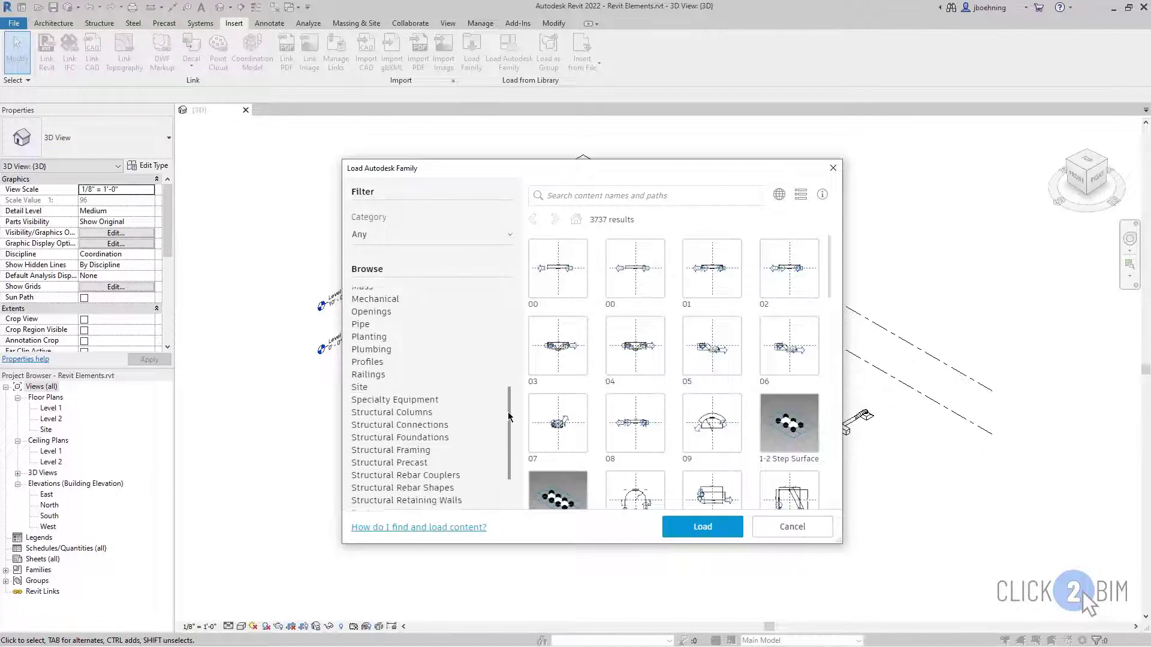
{"action": "scroll", "scroll_direction": "down", "scroll_amount": 3}
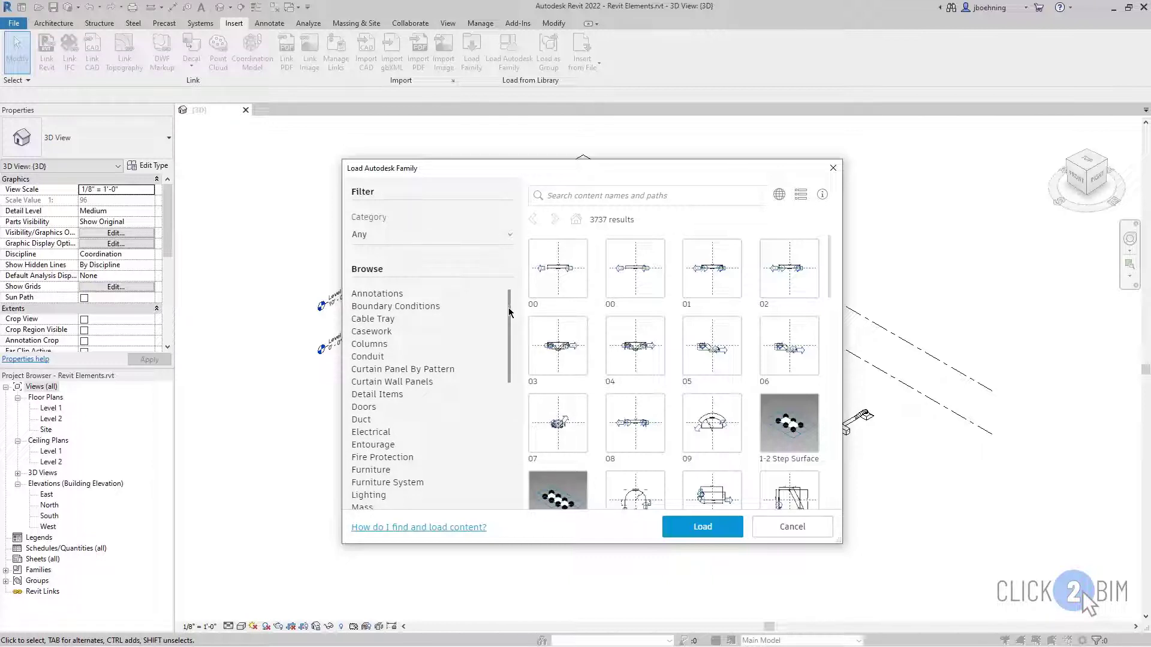
{"action": "scroll", "scroll_direction": "down", "scroll_amount": 3}
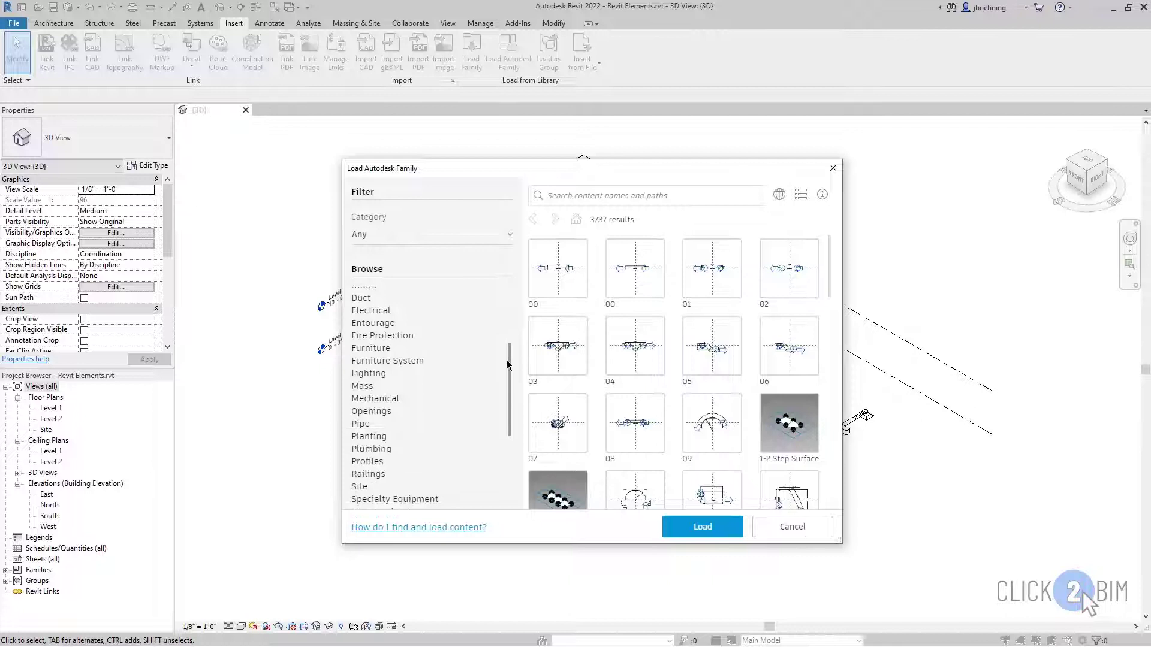
{"action": "left_click", "coordinate": [374, 398]}
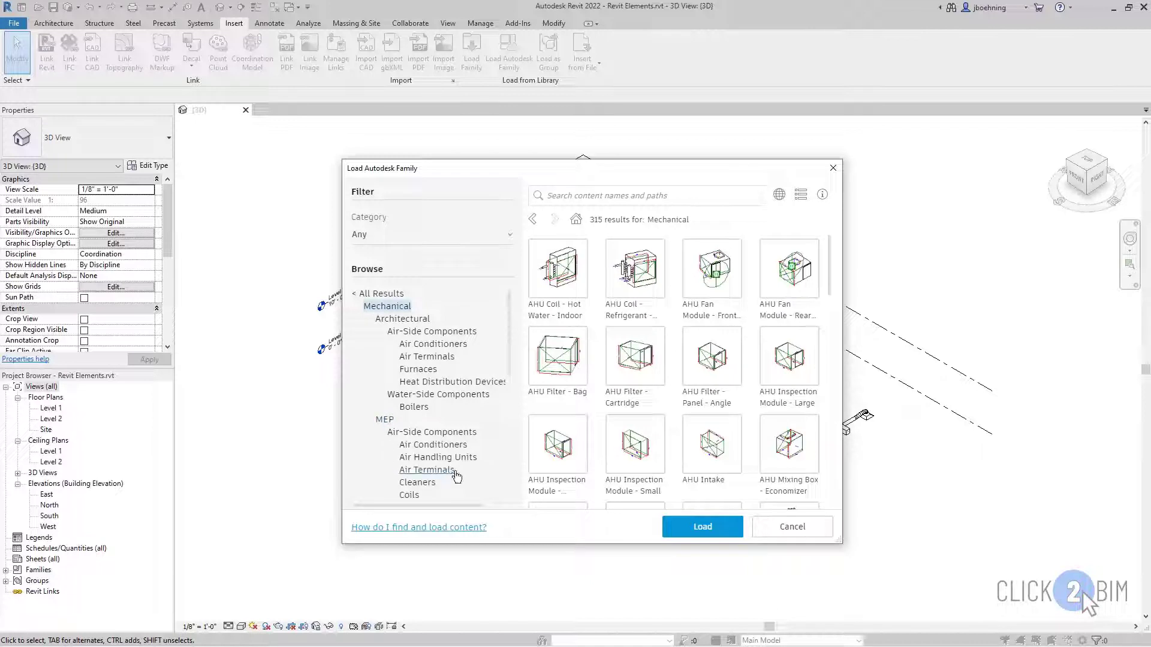
{"action": "scroll", "scroll_direction": "down", "scroll_amount": 3}
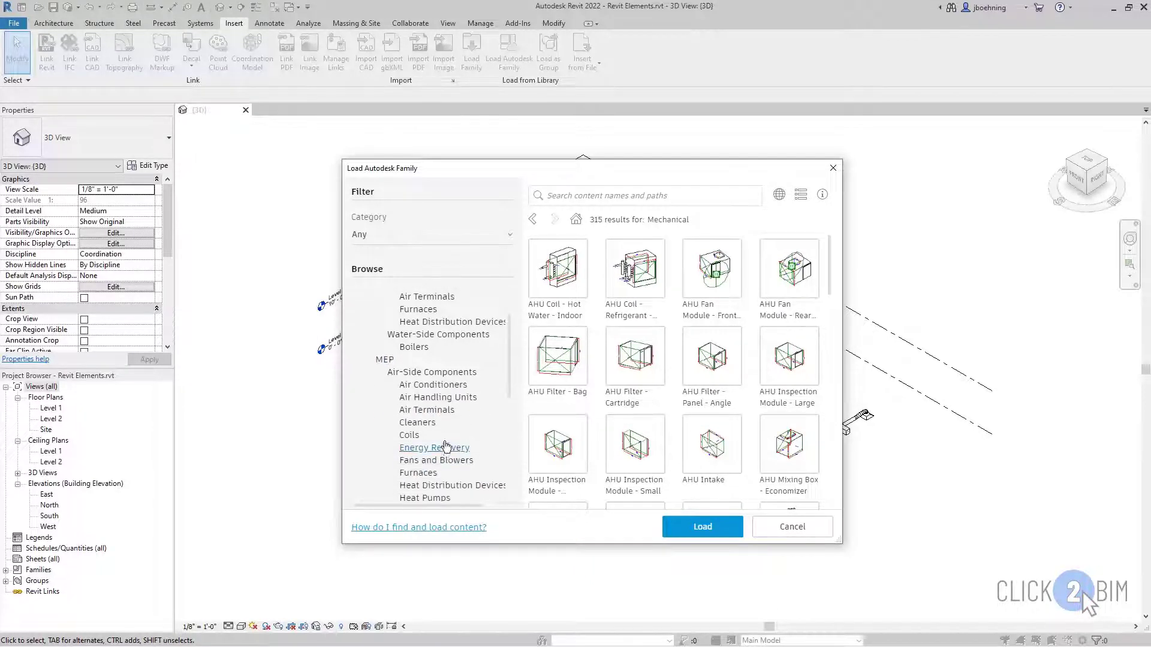
{"action": "left_click", "coordinate": [427, 410]}
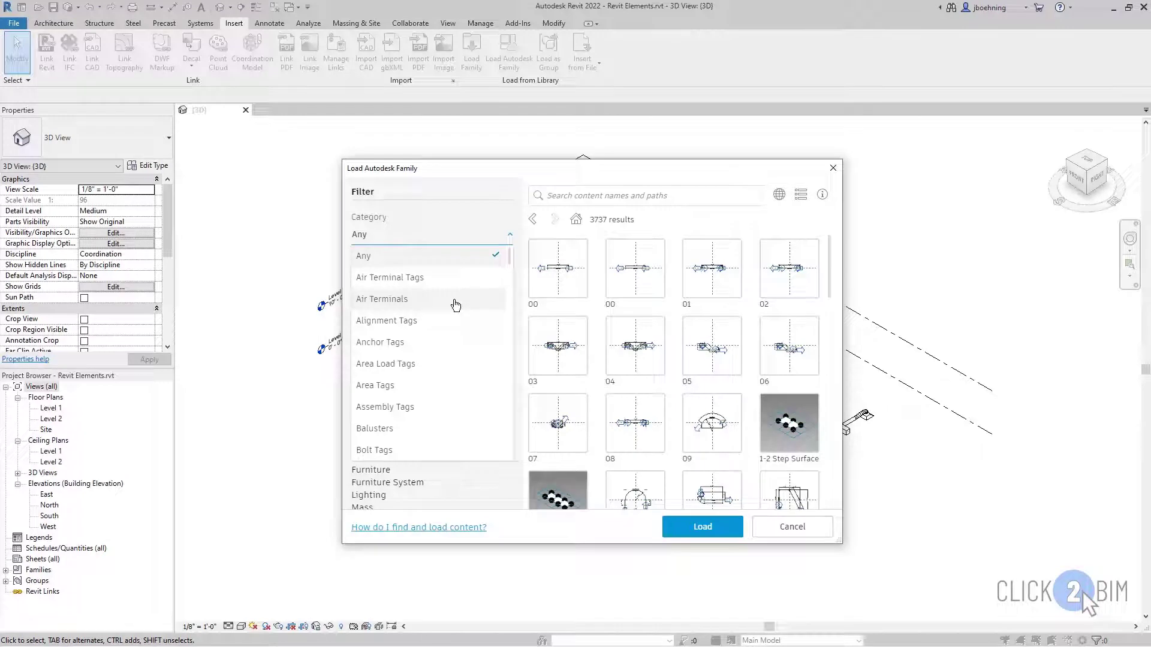
{"action": "left_click", "coordinate": [381, 299]}
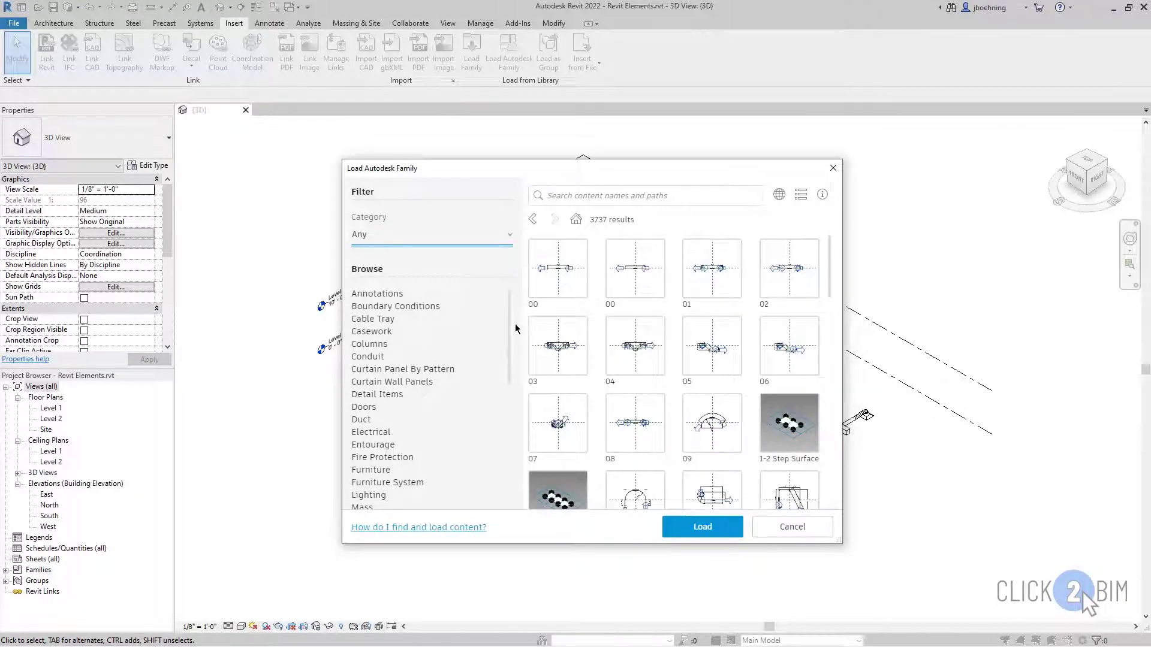
{"action": "scroll", "scroll_direction": "down", "scroll_amount": 3}
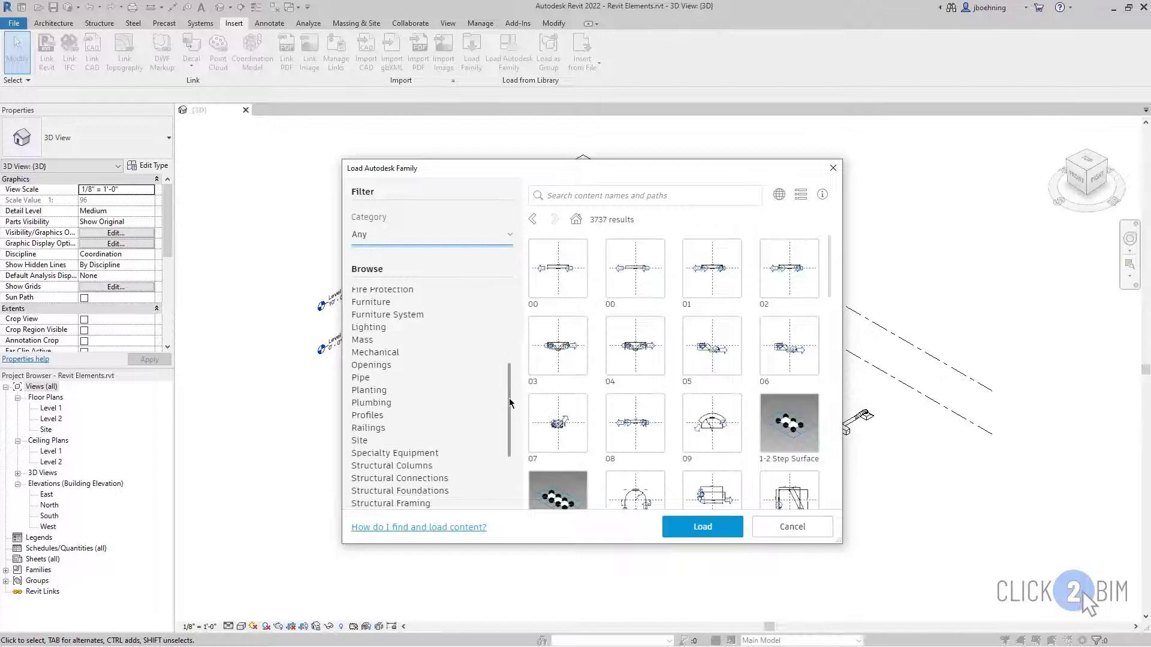
{"action": "scroll", "scroll_direction": "down", "scroll_amount": 3}
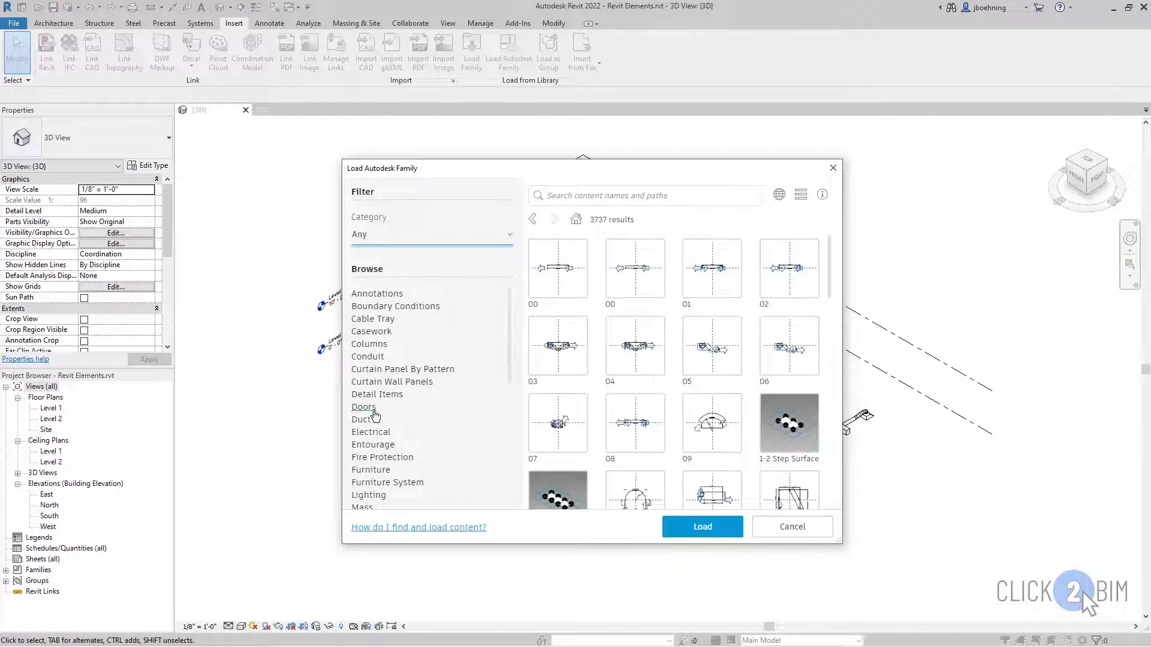
Step: Filter to the 54 Doors results, choose Door-Exterior-Revolving-Full and start loading it
{"action": "left_click", "coordinate": [362, 406]}
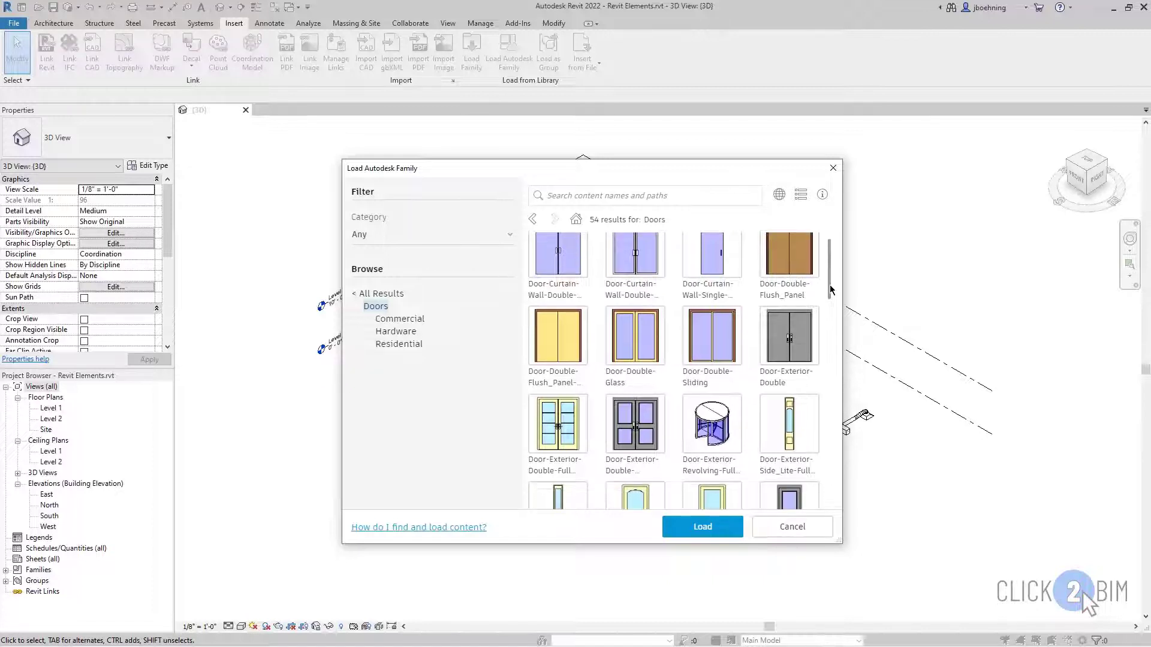
{"action": "scroll", "scroll_direction": "down", "scroll_amount": 3}
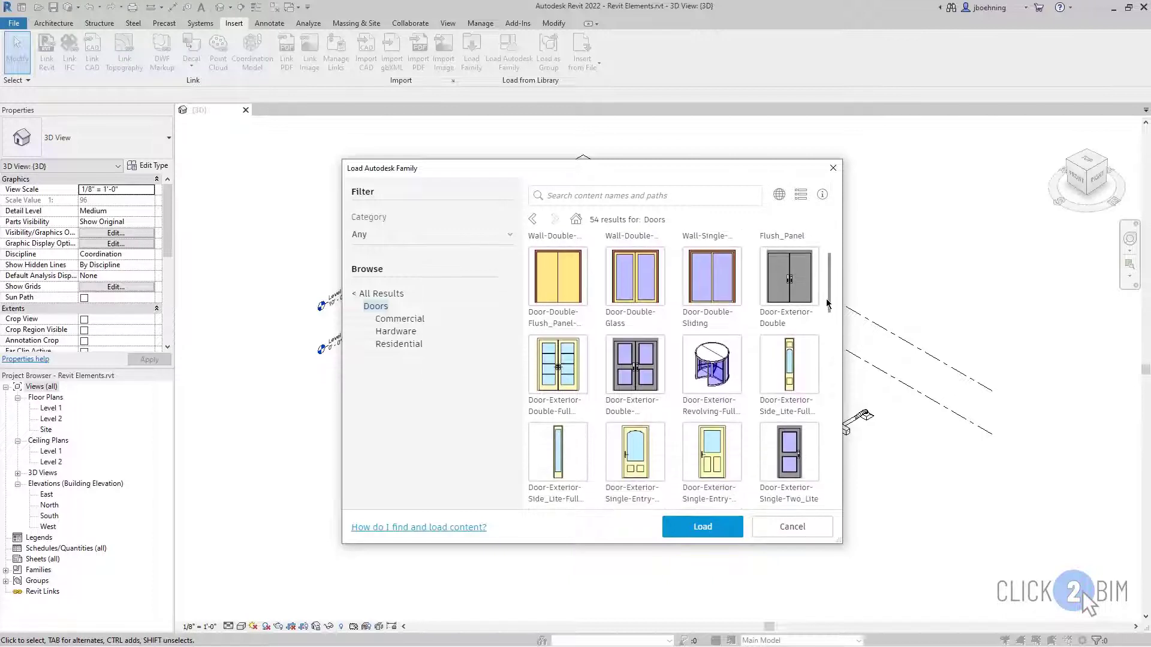
{"action": "scroll", "scroll_direction": "down", "scroll_amount": 3}
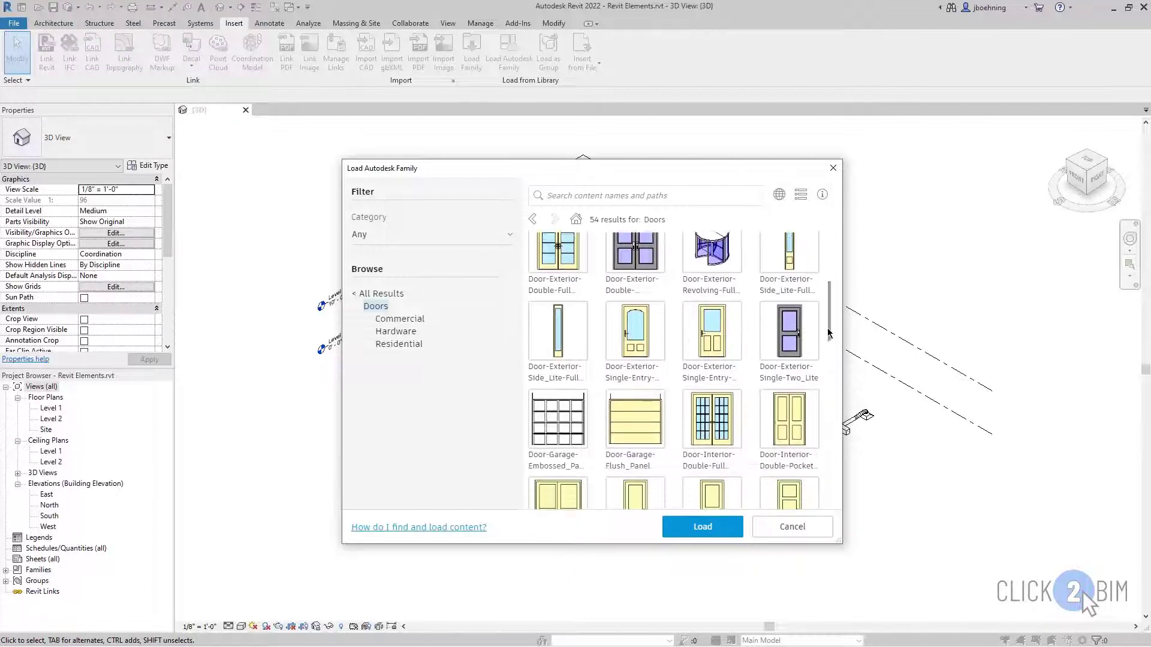
{"action": "scroll", "scroll_direction": "down", "scroll_amount": 3}
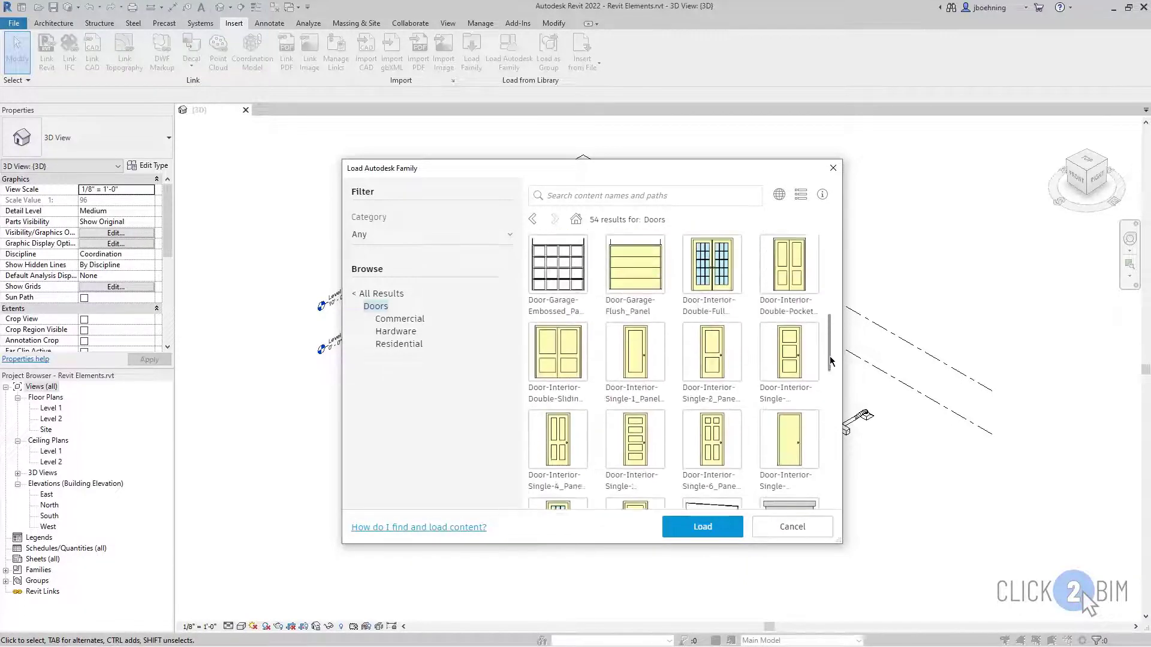
{"action": "scroll", "scroll_direction": "down", "scroll_amount": 3}
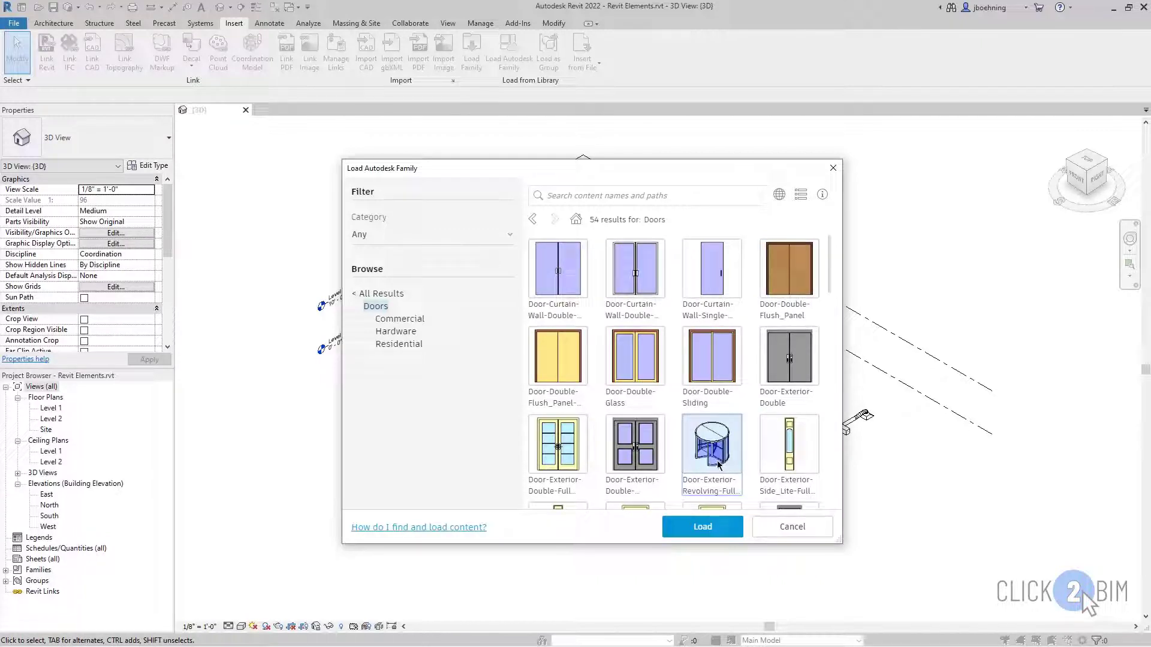
{"action": "mouse_move", "coordinate": [701, 528]}
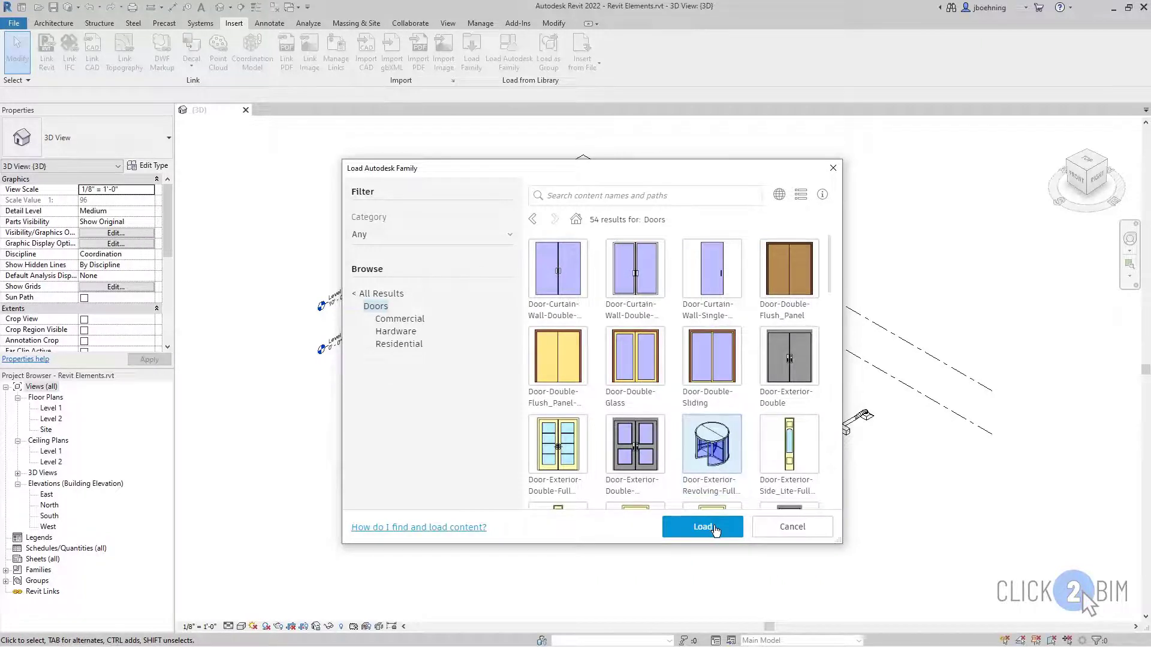
{"action": "left_click", "coordinate": [702, 526]}
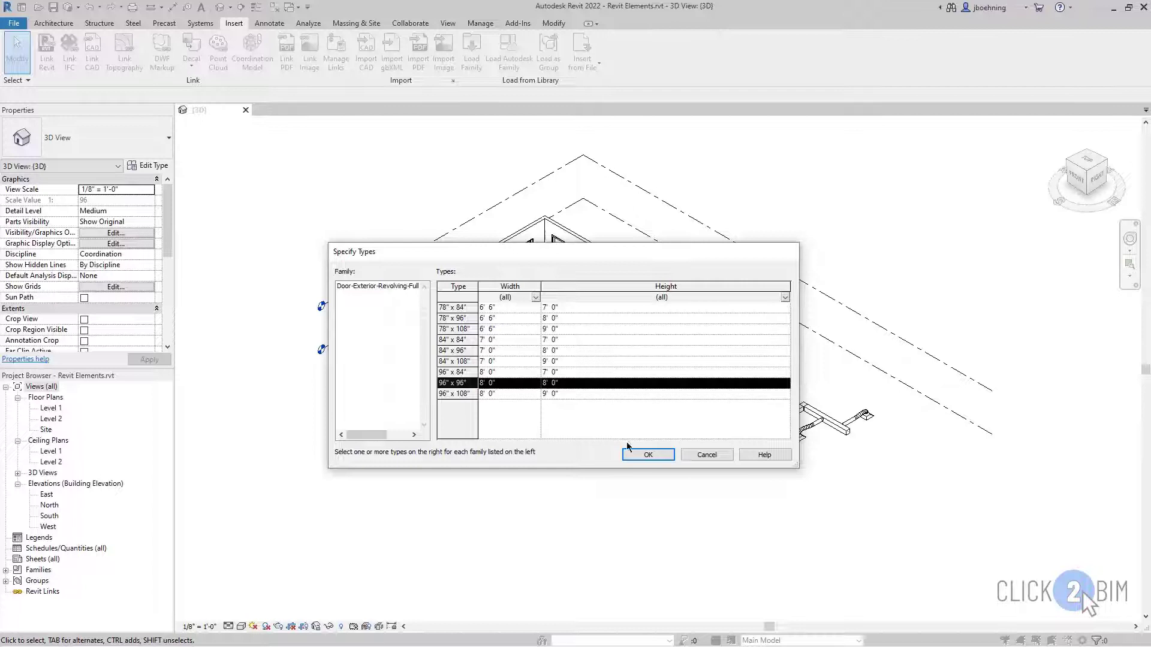
Step: Load the revolving door with its 96" x 96" type and return to the Architecture ribbon
{"action": "left_click", "coordinate": [647, 455]}
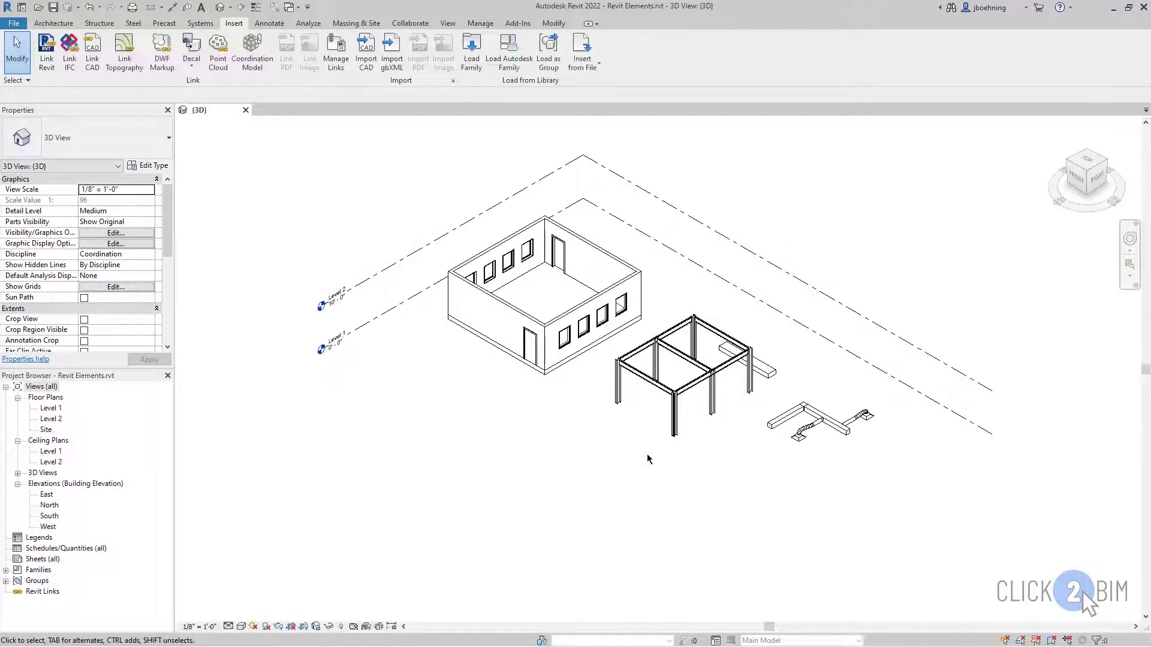
{"action": "mouse_move", "coordinate": [204, 144]}
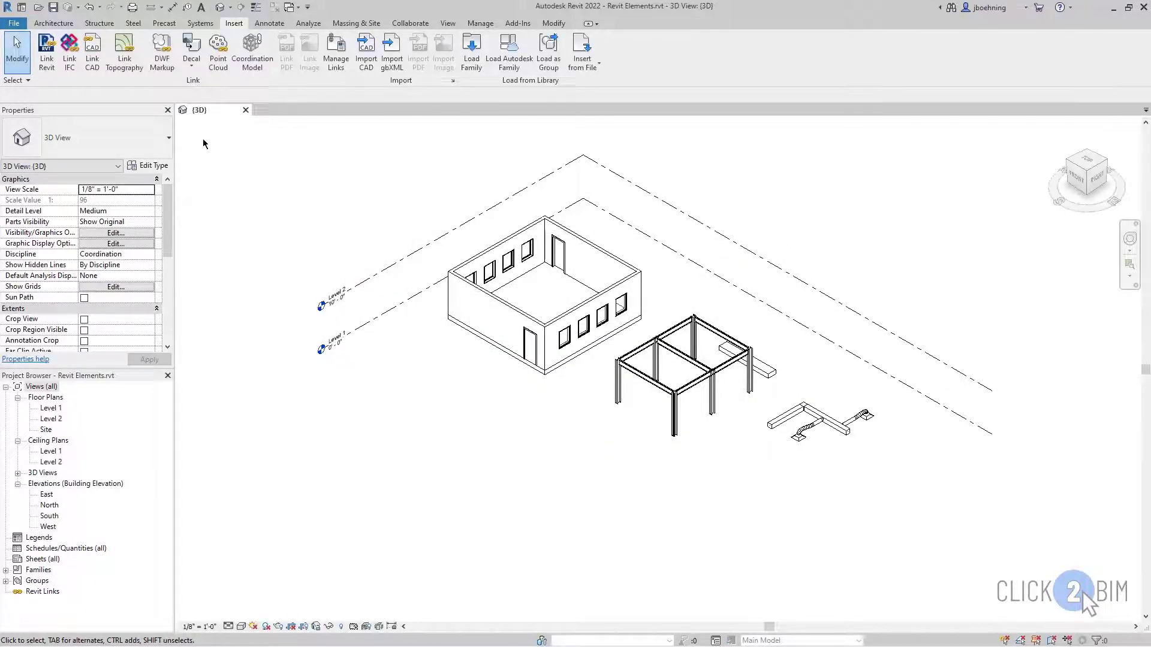
{"action": "left_click", "coordinate": [52, 23]}
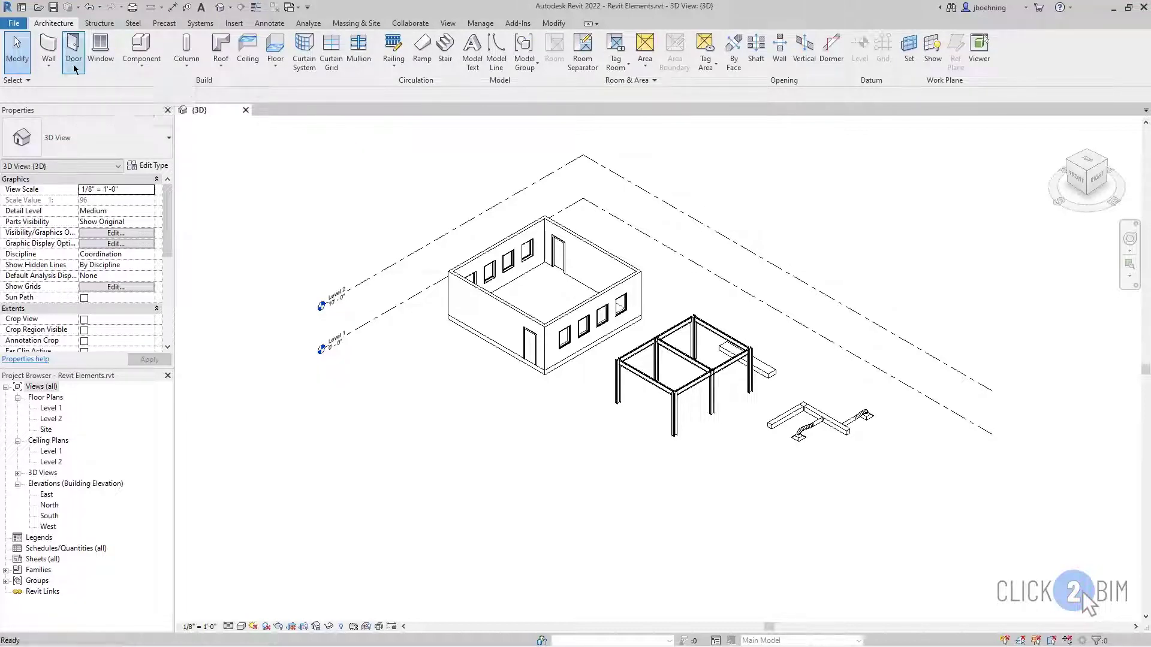
Step: Start the Door tool with the revolving 96" x 96" type current, then launch Load Family
{"action": "left_click", "coordinate": [73, 48]}
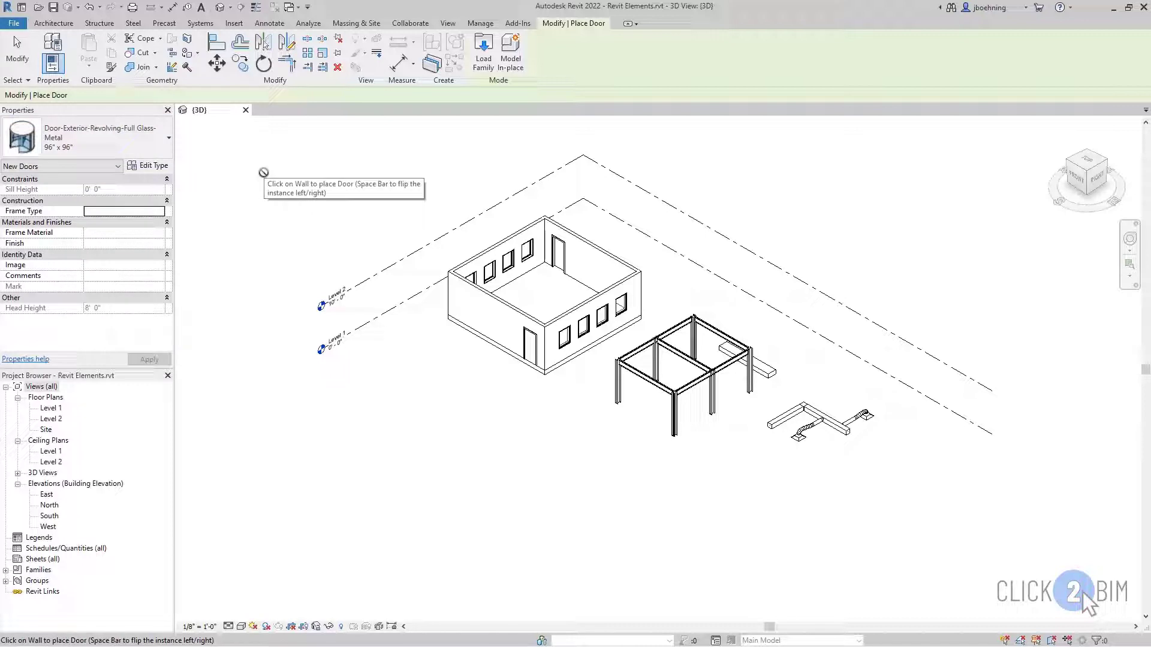
{"action": "mouse_move", "coordinate": [442, 144]}
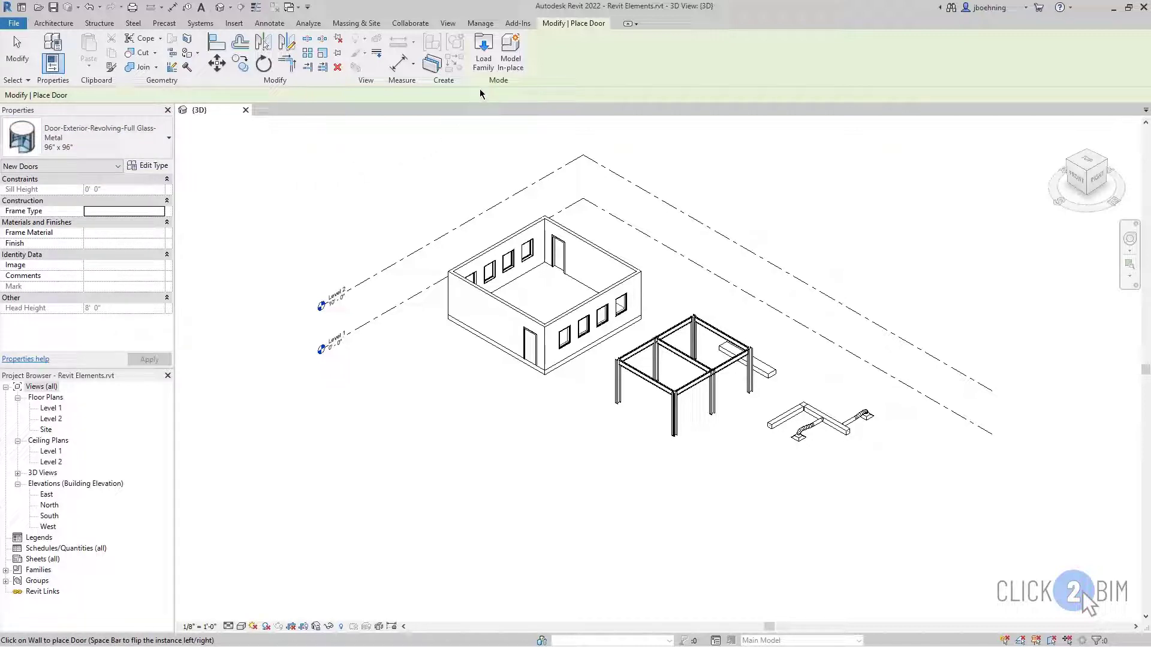
{"action": "mouse_move", "coordinate": [483, 51]}
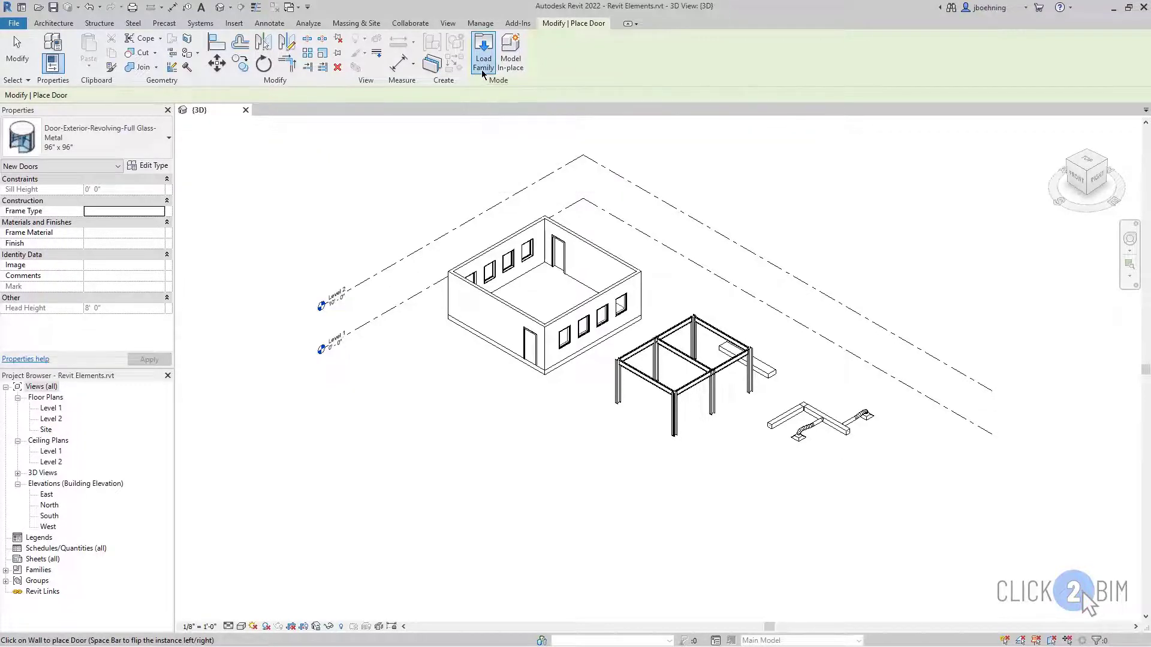
{"action": "left_click", "coordinate": [483, 52]}
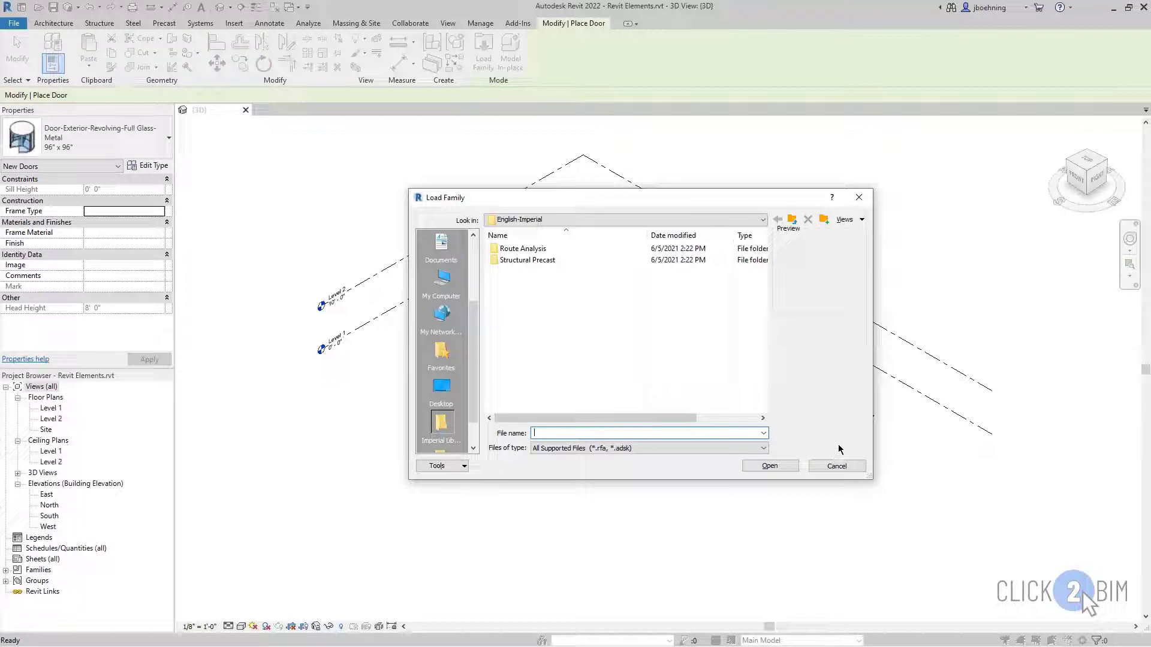
Step: Cancel the Load Family browser, end door placement and go back to the Insert ribbon
{"action": "left_click", "coordinate": [835, 465]}
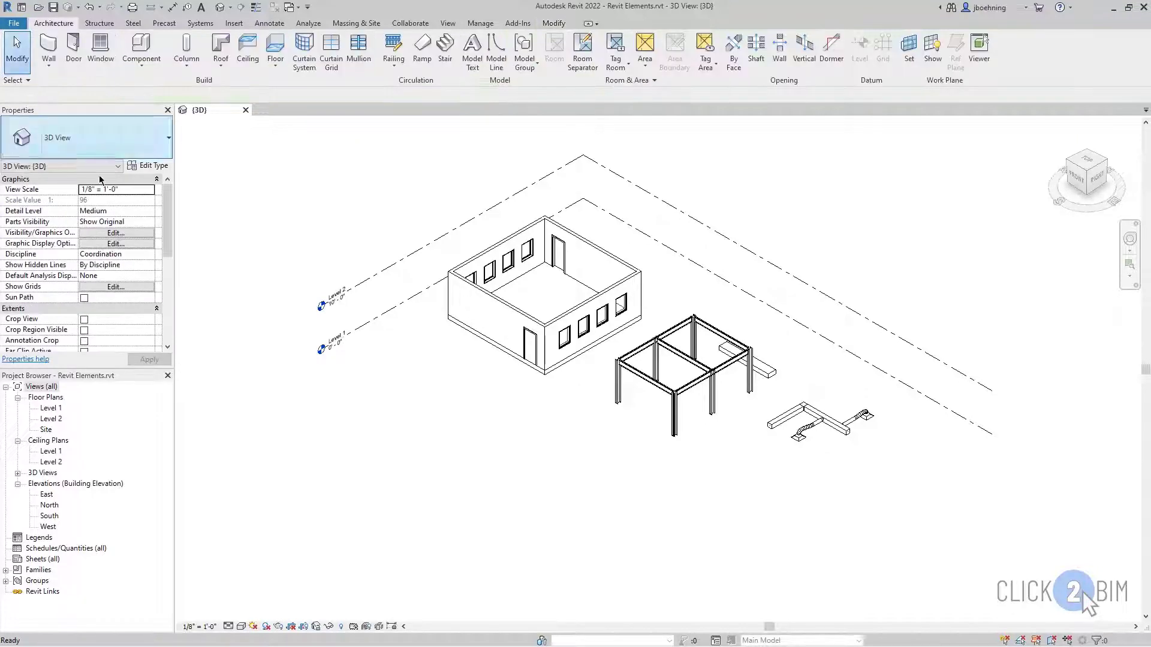
{"action": "left_click", "coordinate": [234, 23]}
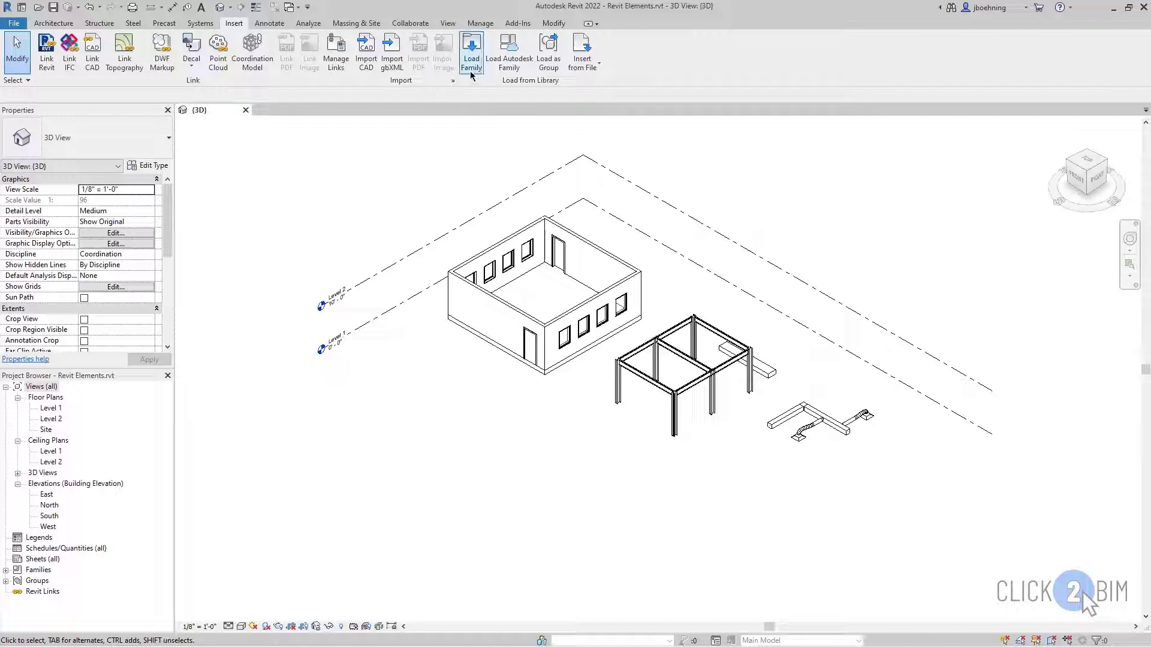
Step: Load Family from Revit > Basics: the Supply Diffuser - Rectangular Face Round Neck .rfa
{"action": "left_click", "coordinate": [471, 51]}
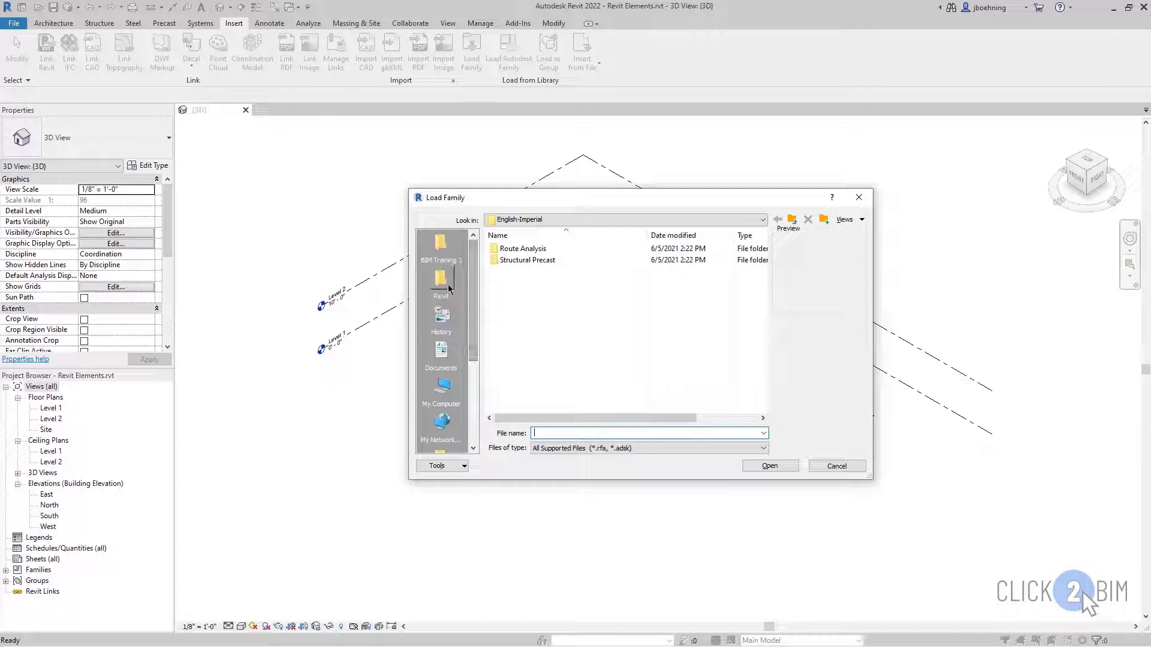
{"action": "double_click", "coordinate": [441, 283]}
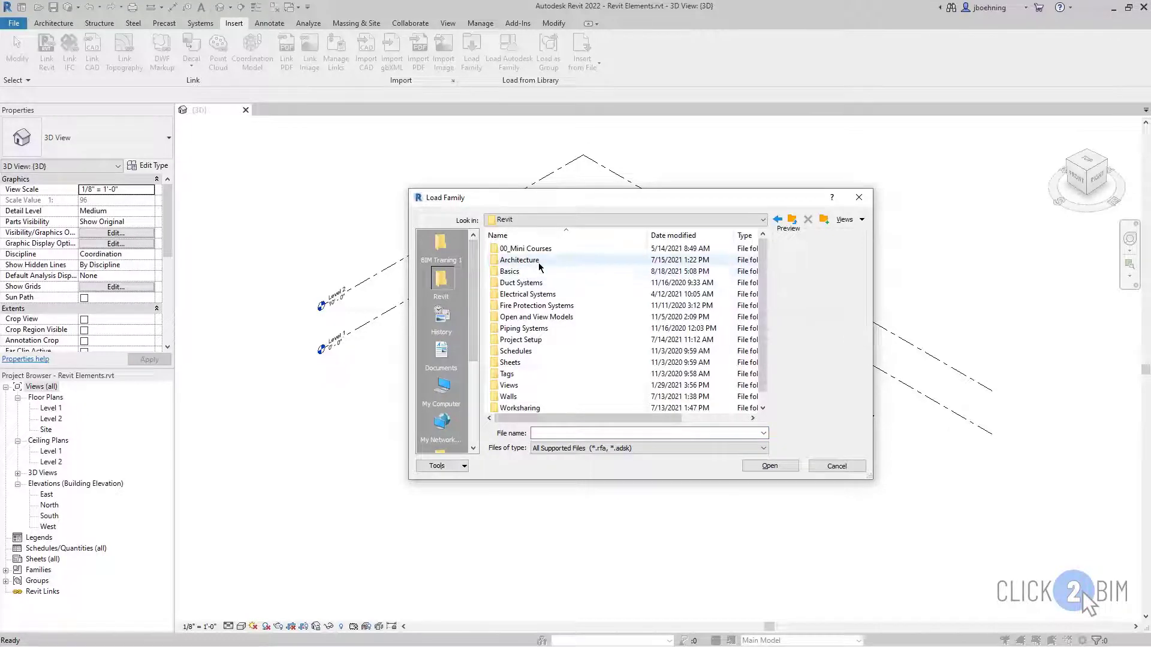
{"action": "double_click", "coordinate": [510, 272]}
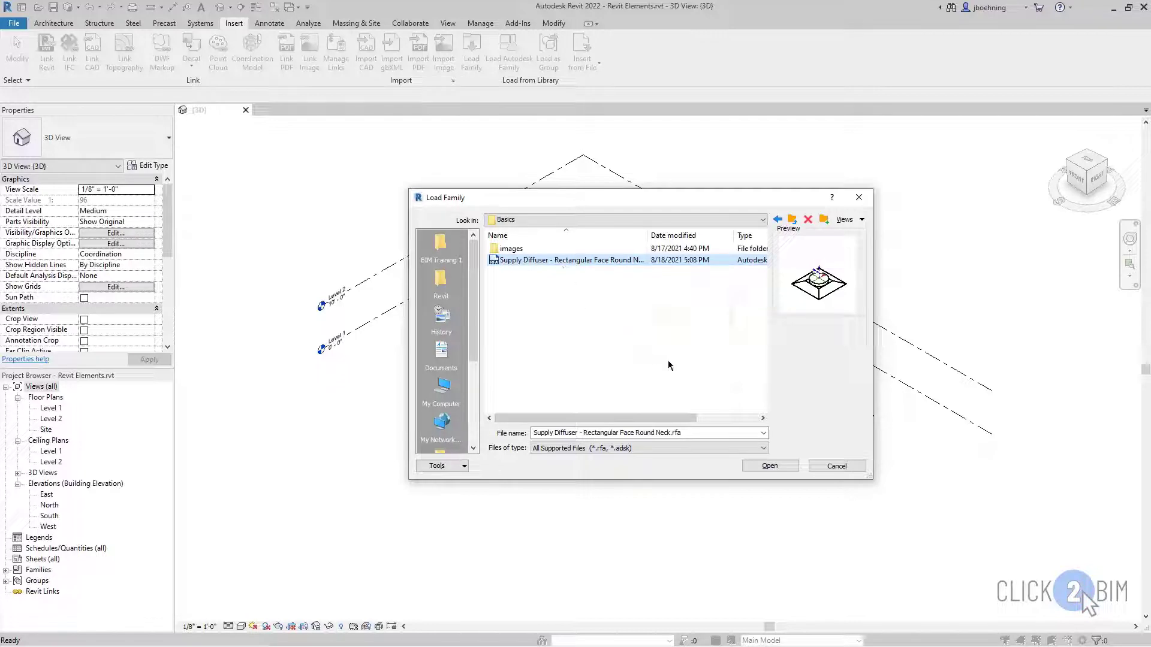
{"action": "mouse_move", "coordinate": [802, 419]}
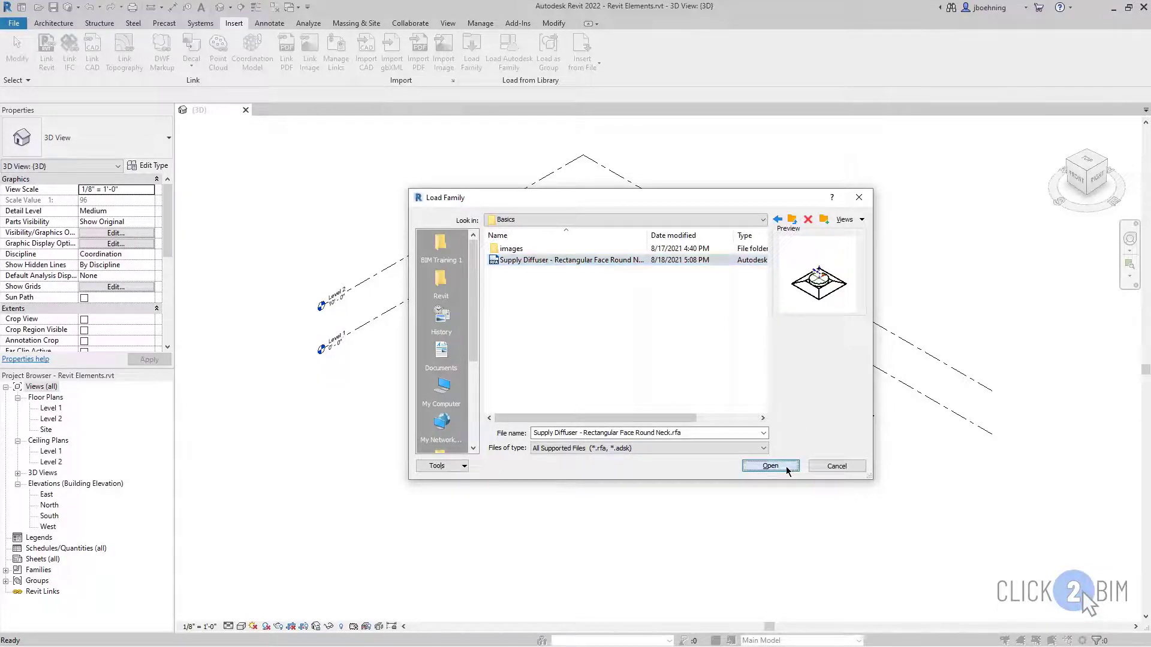
{"action": "left_click", "coordinate": [770, 466]}
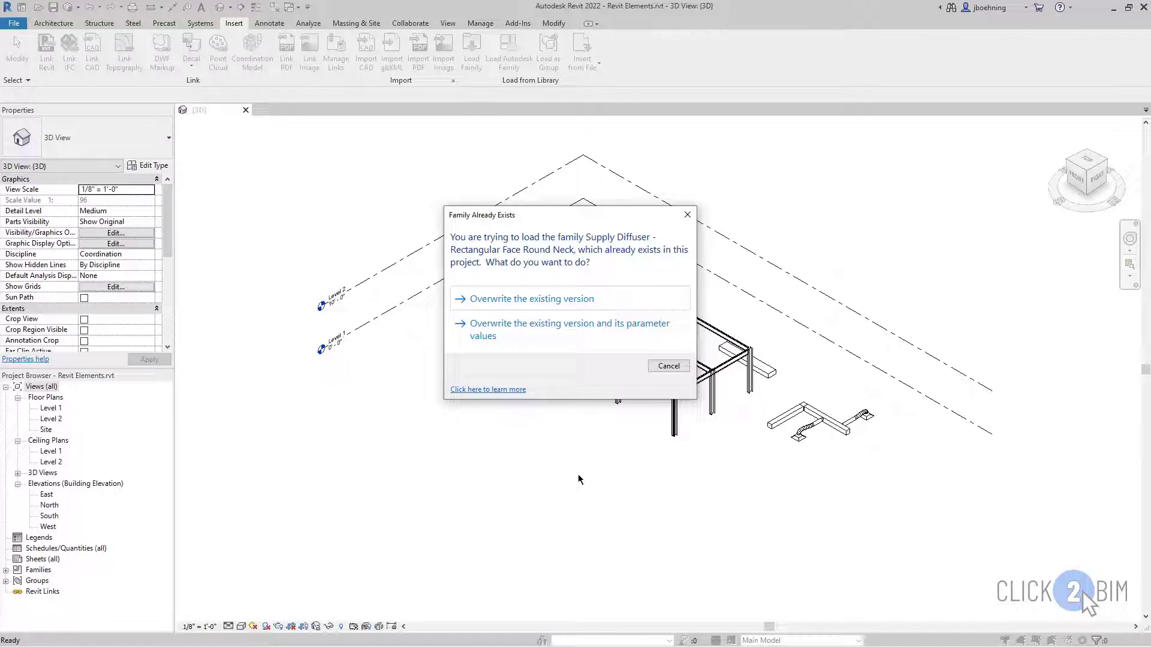
{"action": "mouse_move", "coordinate": [624, 434]}
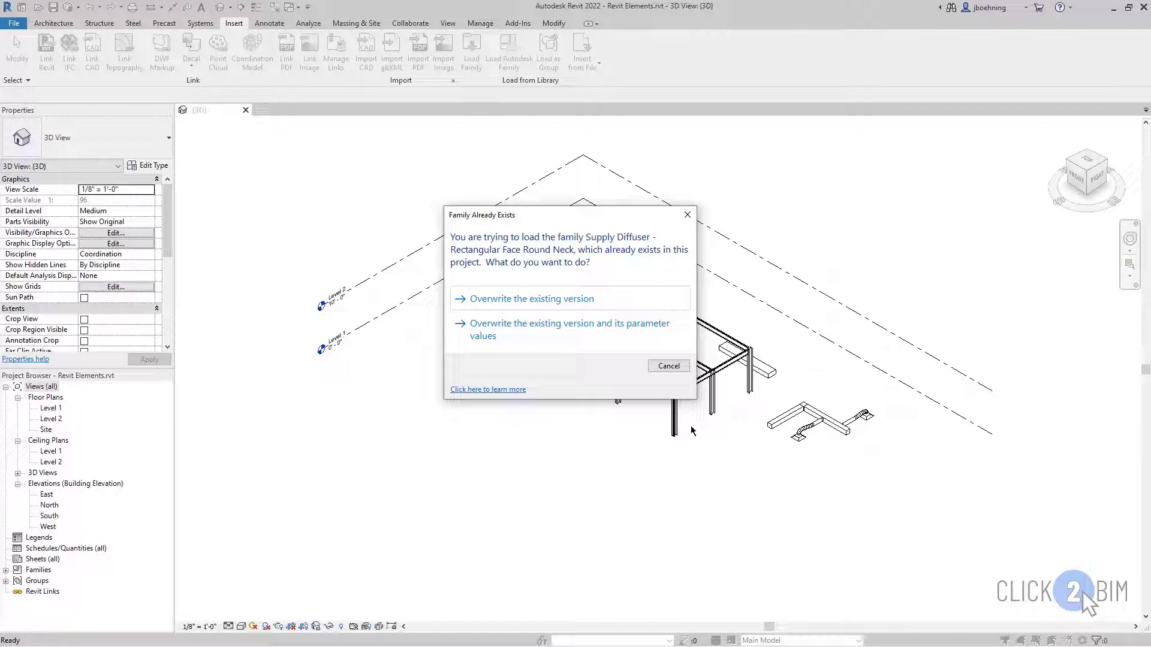
{"action": "mouse_move", "coordinate": [615, 309]}
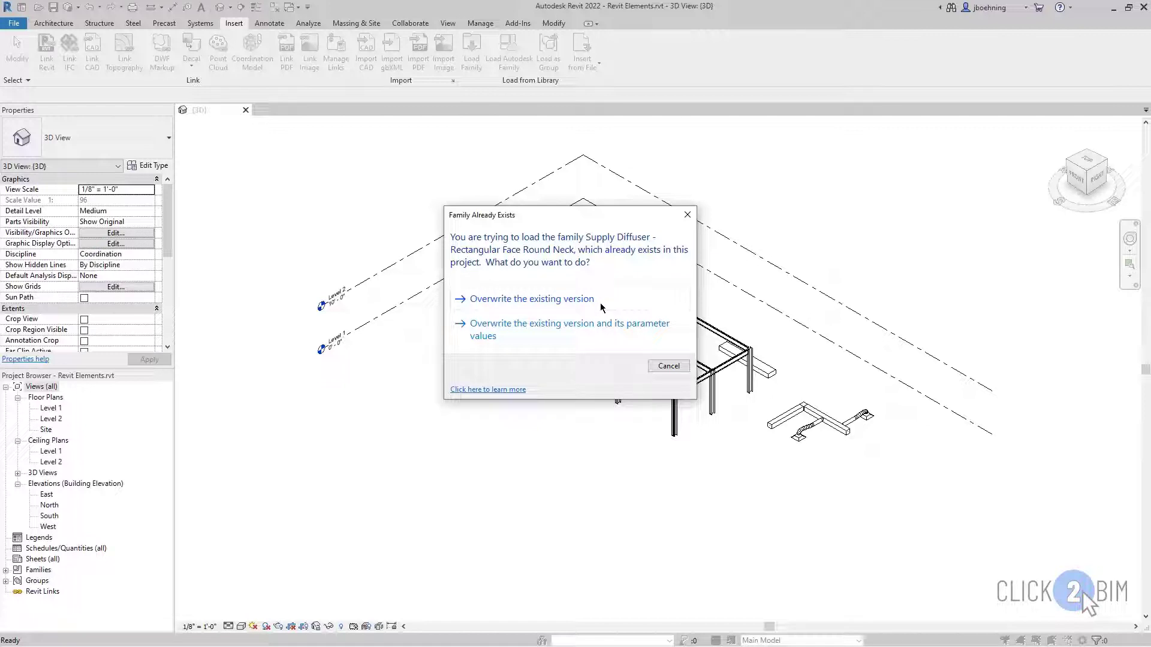
{"action": "mouse_move", "coordinate": [594, 305]}
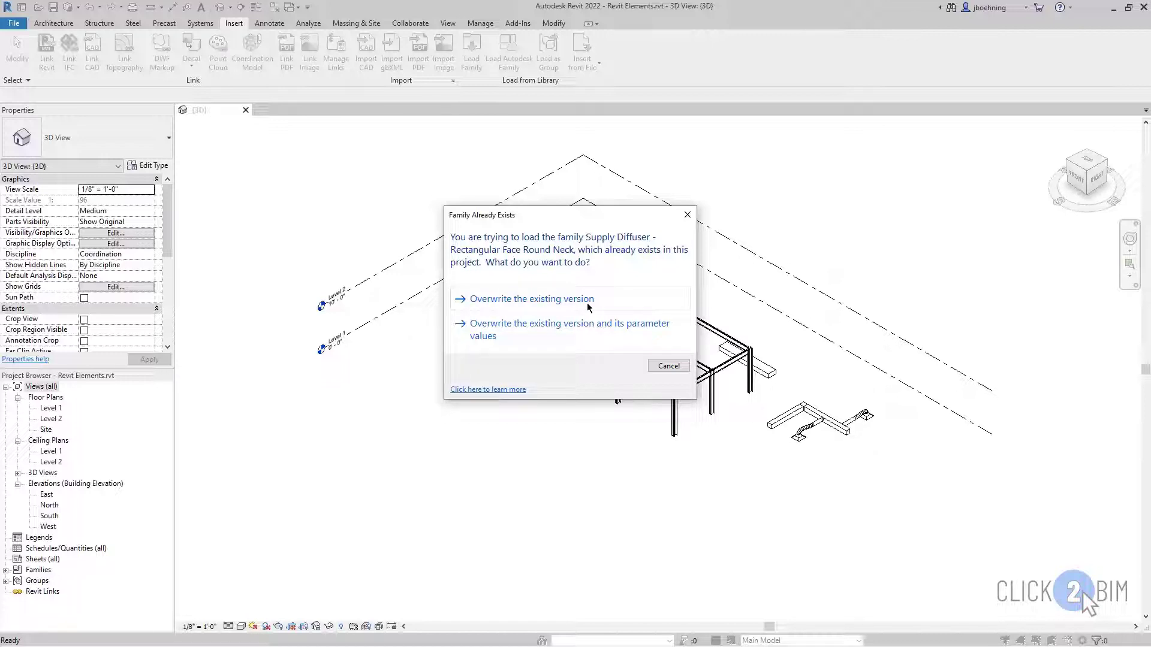
Step: Choose 'Overwrite the existing version' for the Supply Diffuser family
{"action": "left_click", "coordinate": [531, 298]}
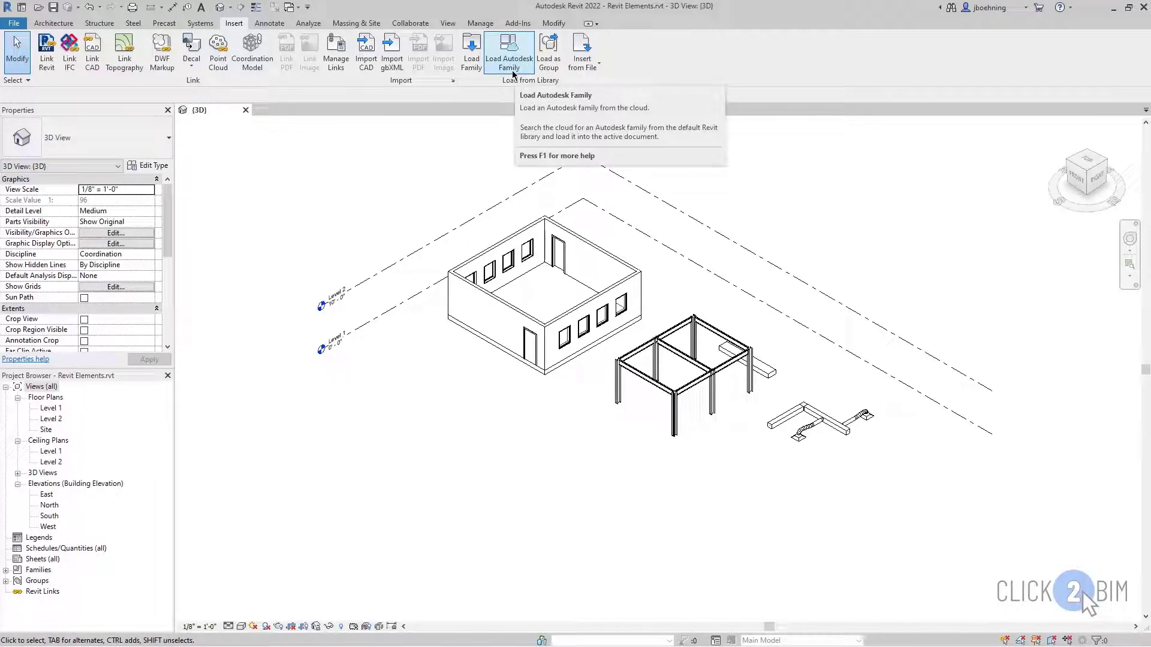
{"action": "mouse_move", "coordinate": [471, 51]}
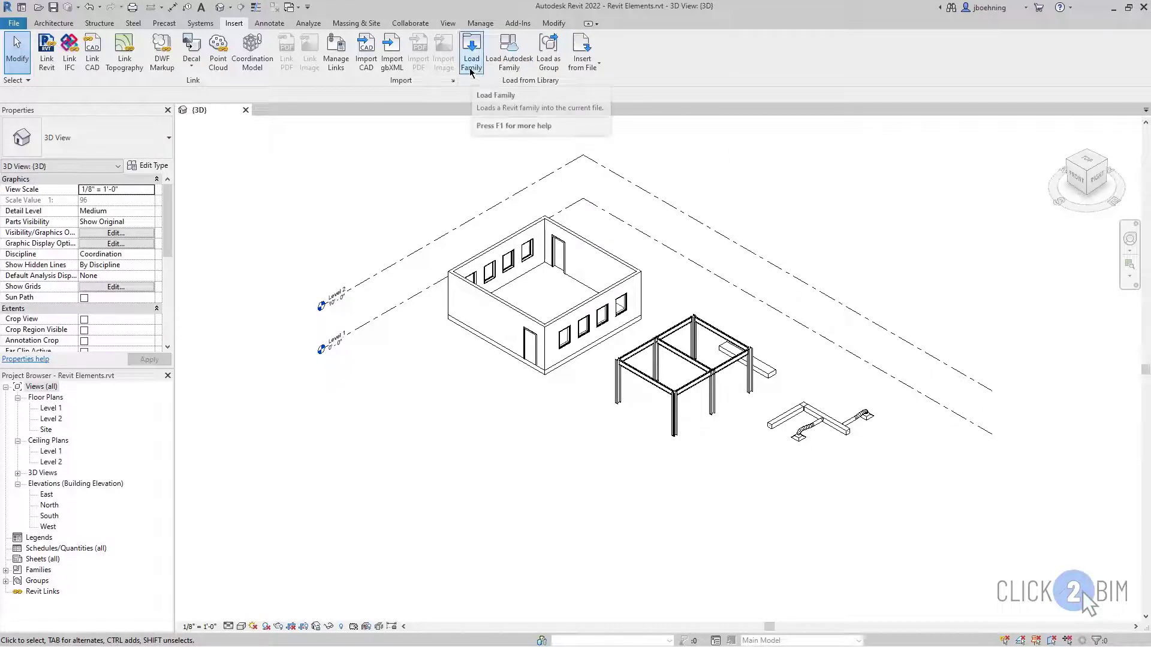